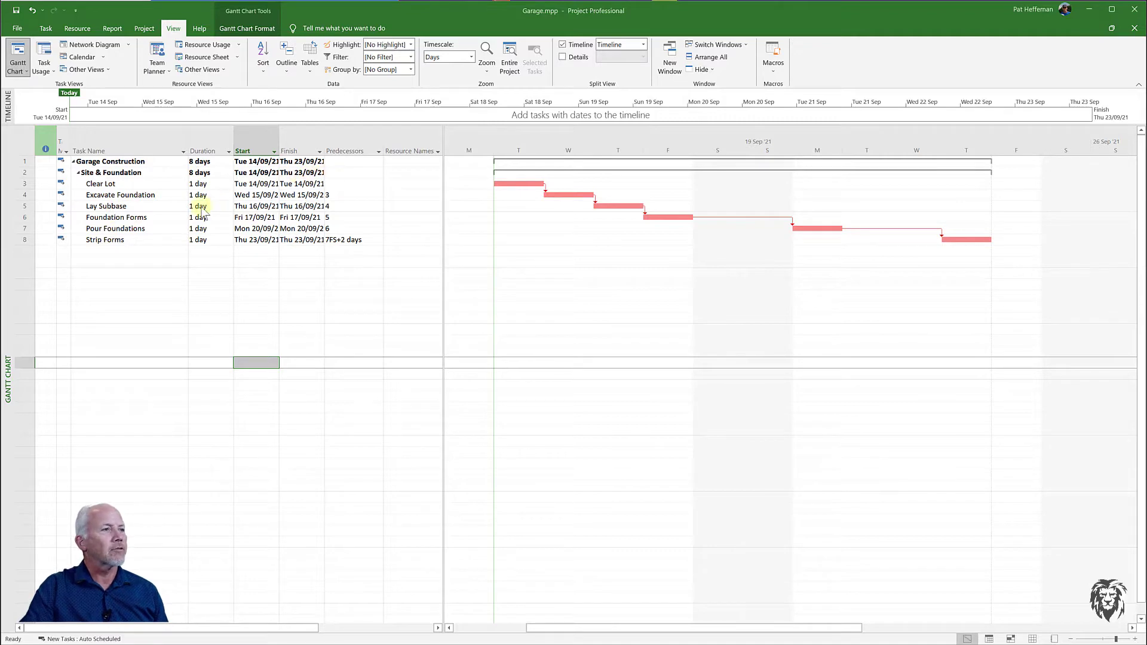
pyautogui.moveTo(426, 192)
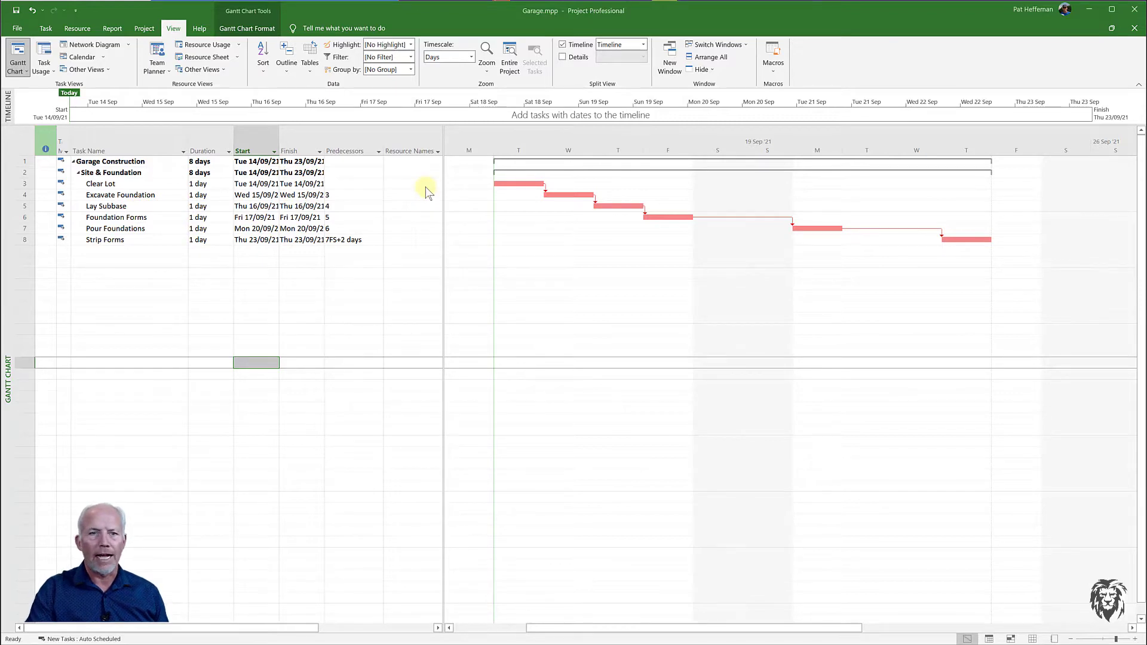
pyautogui.moveTo(393, 203)
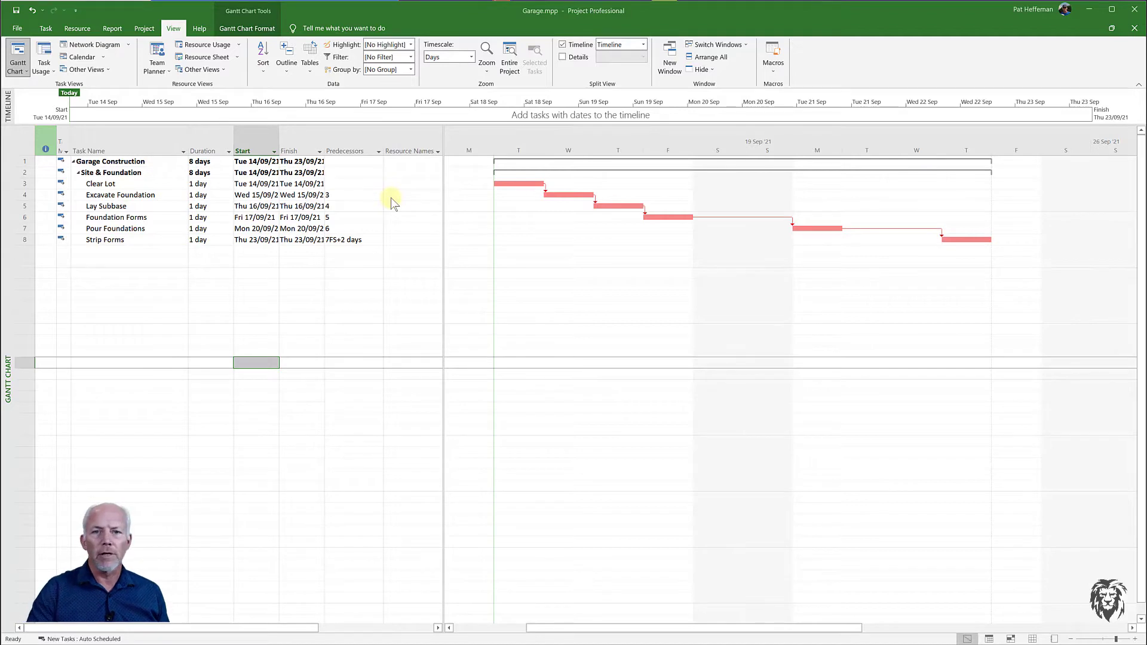
pyautogui.moveTo(355, 130)
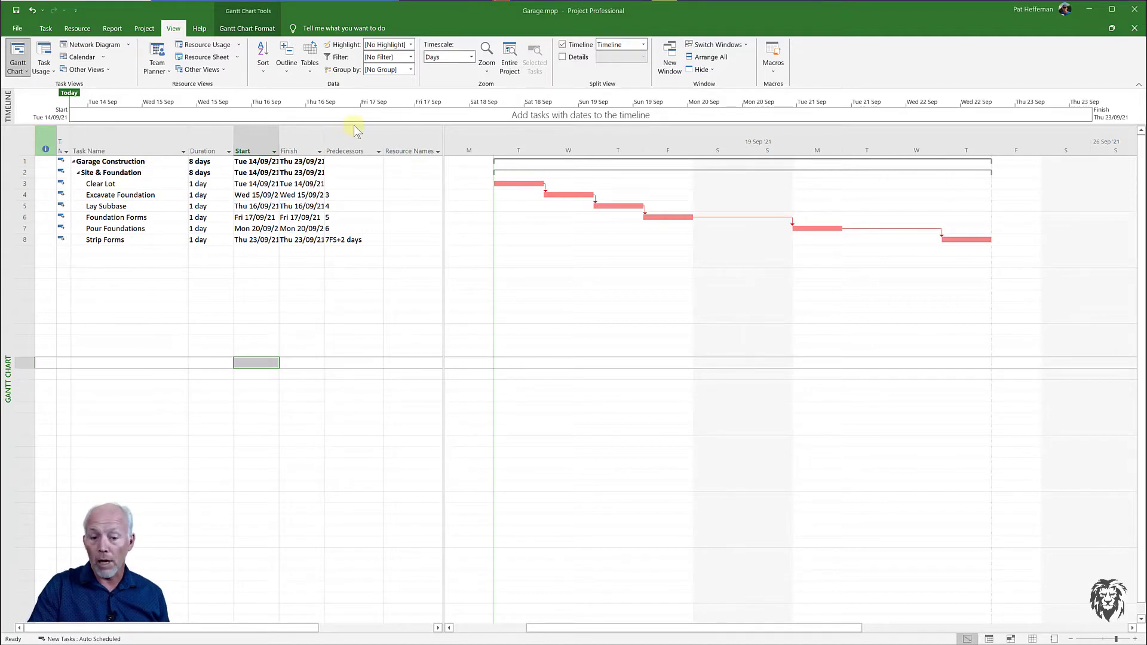
pyautogui.moveTo(348, 150)
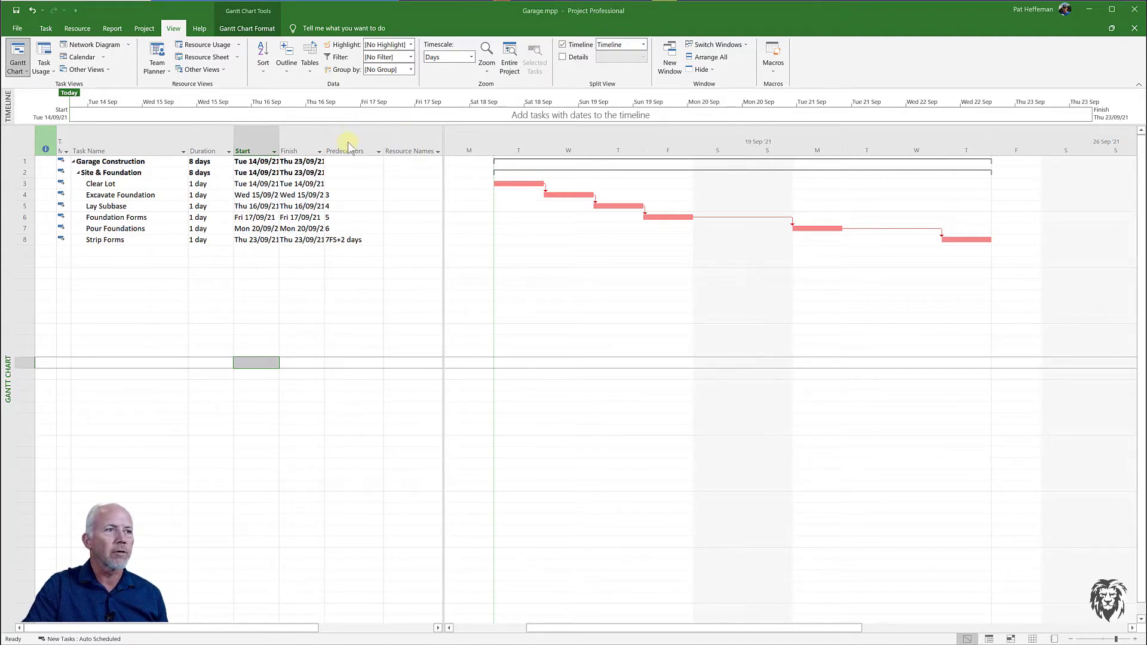
pyautogui.moveTo(413, 138)
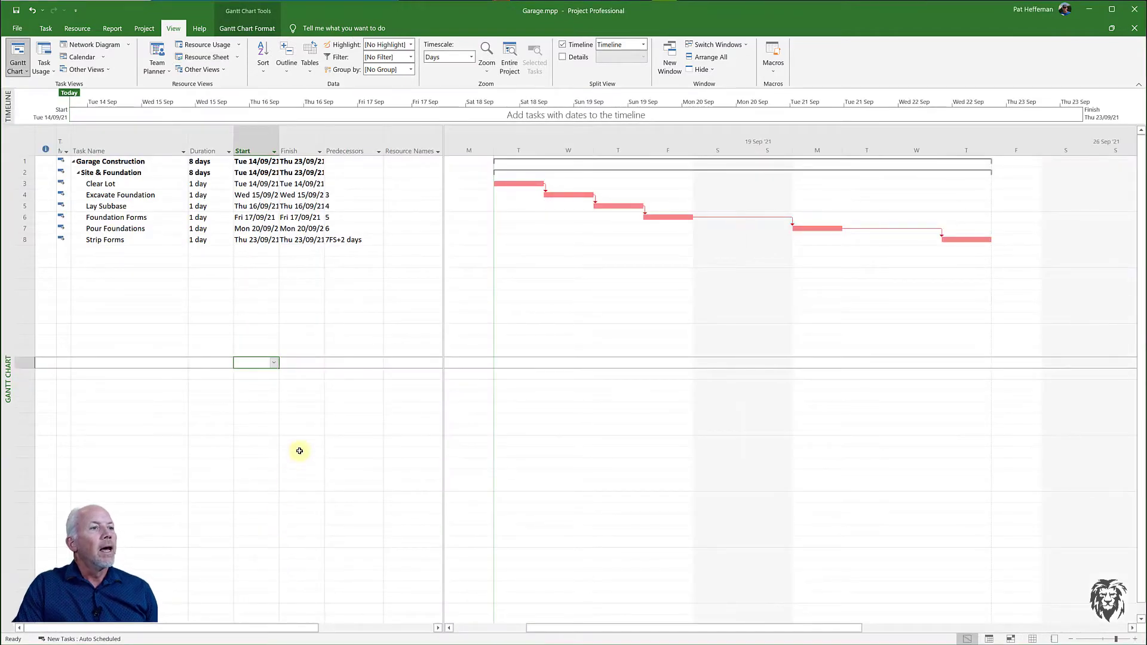
pyautogui.moveTo(307, 408)
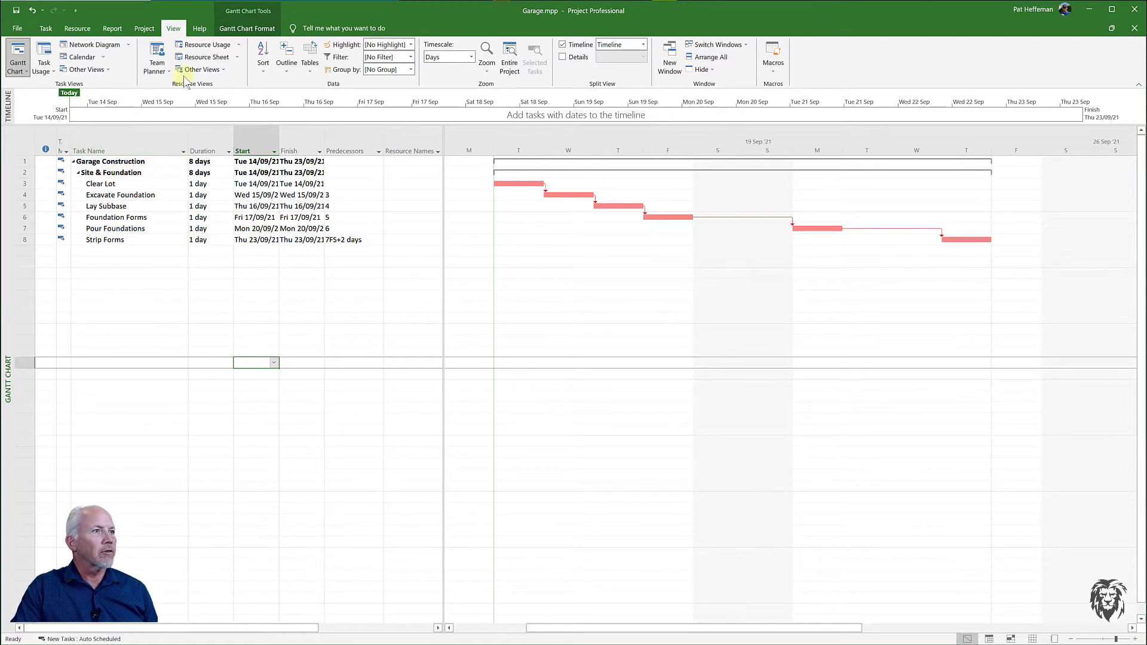
# - Check the empty Garage resource sheet, then return to its Gantt chart task schedule
pyautogui.click(206, 57)
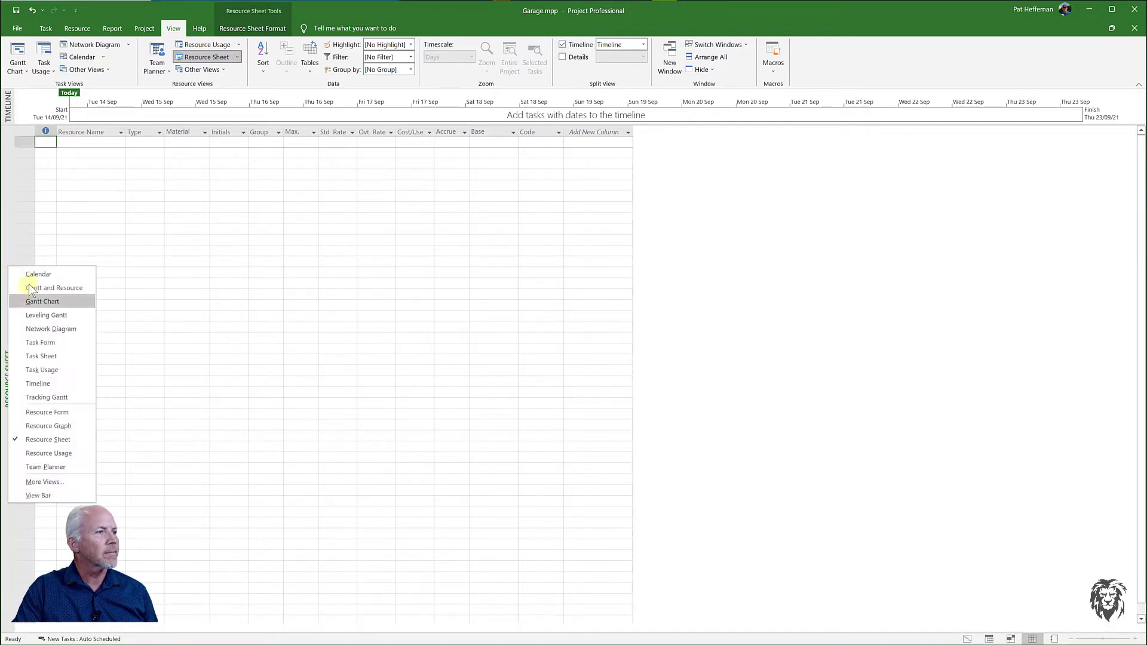
pyautogui.click(42, 301)
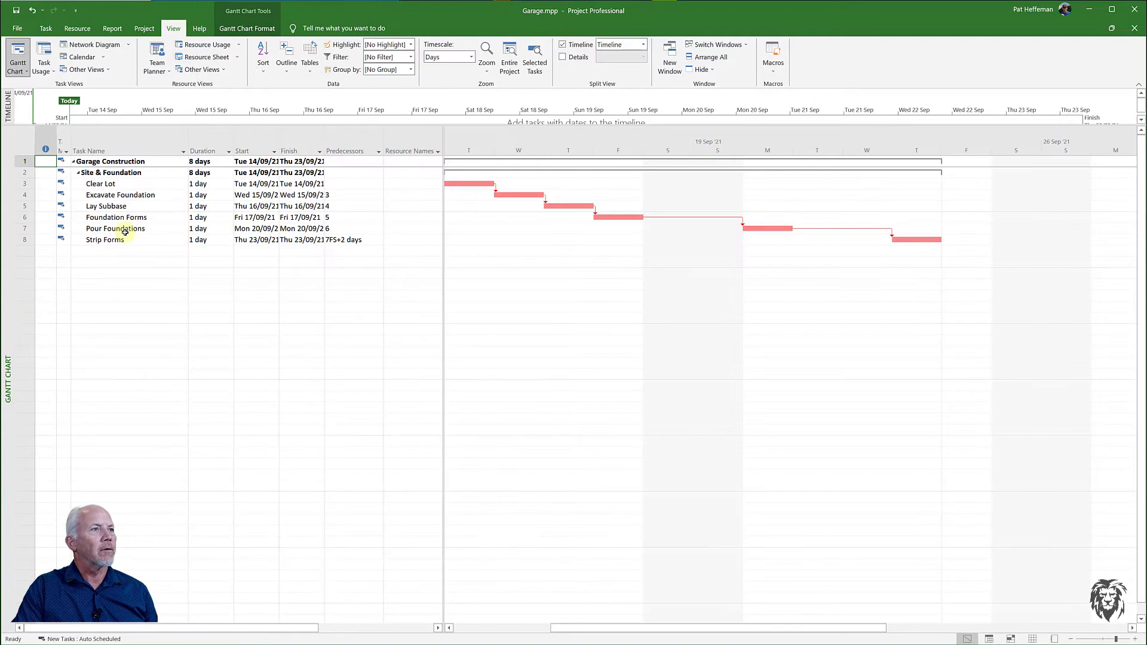
pyautogui.click(76, 28)
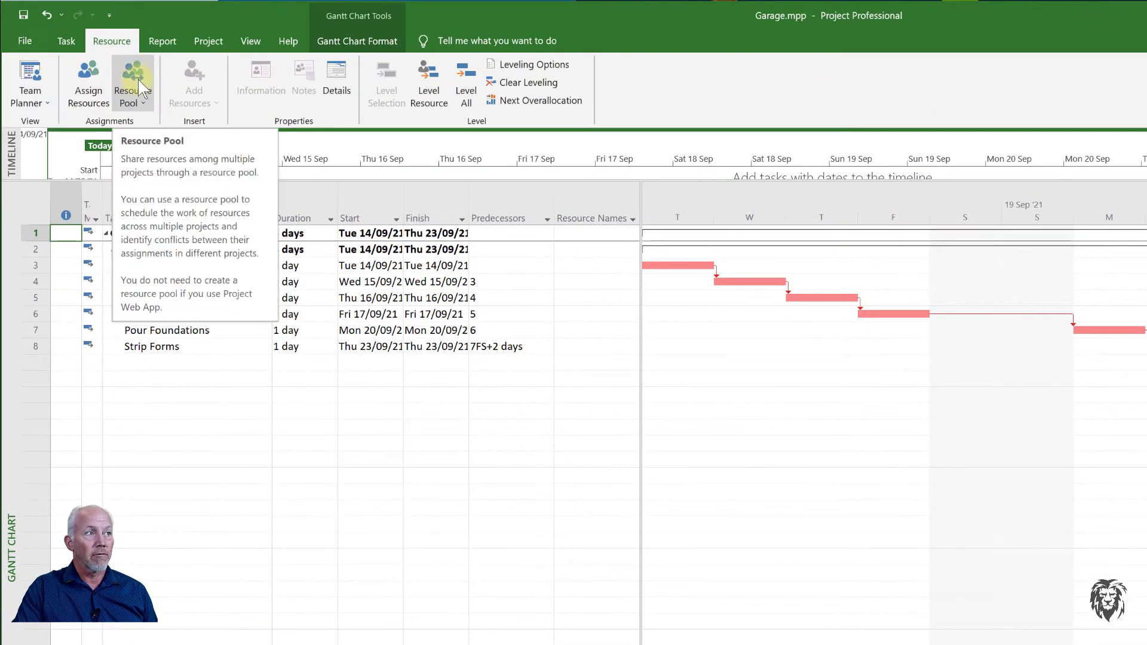
# - In Share Resources for Garage.mpp, choose Use resources from Resource Pool.mpp
pyautogui.click(128, 83)
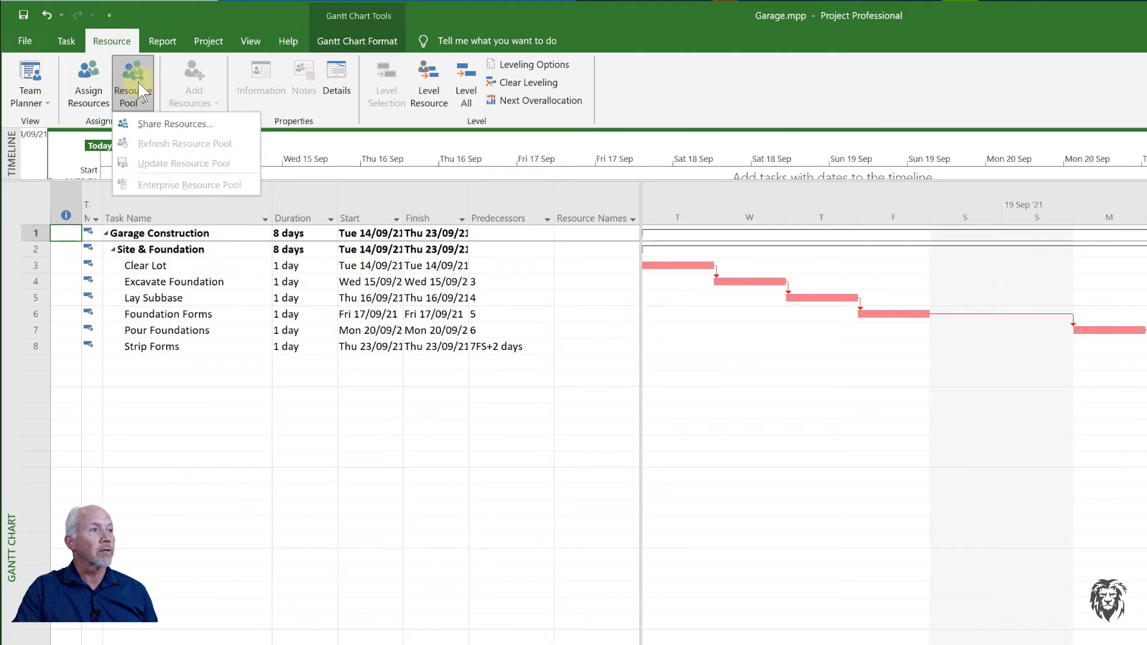
pyautogui.click(176, 123)
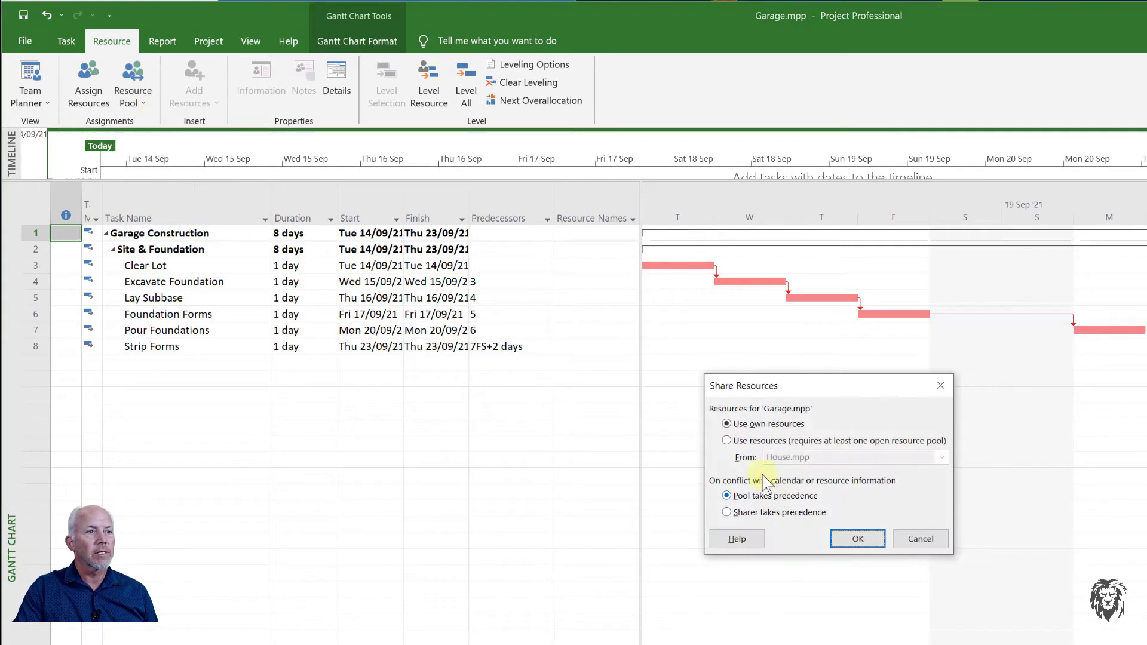
pyautogui.click(726, 439)
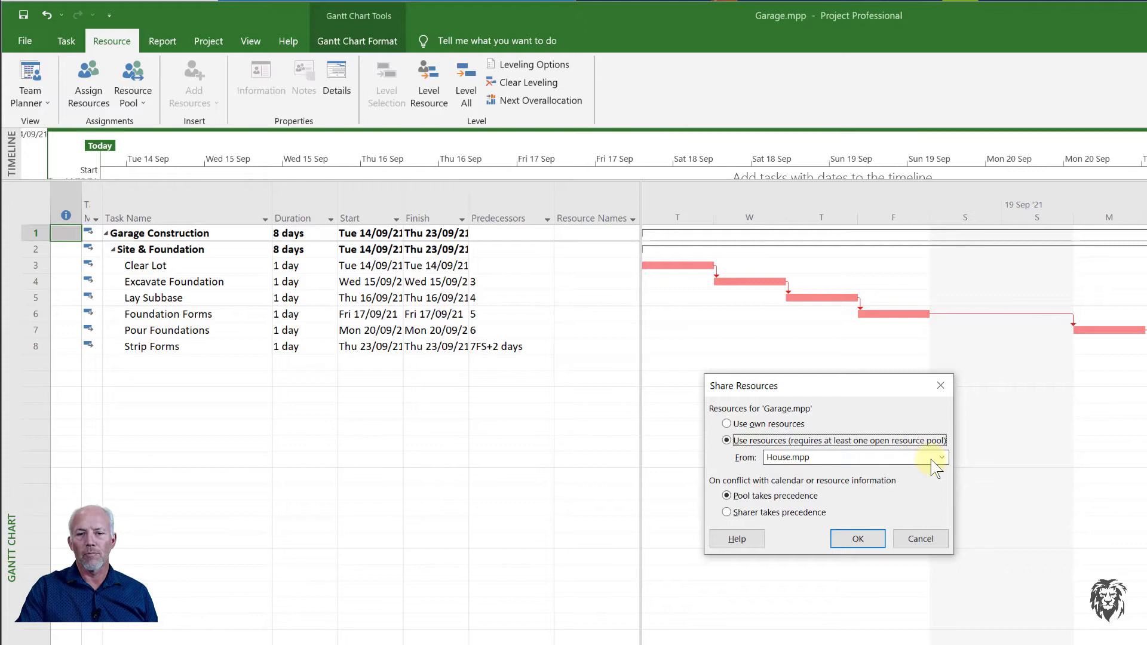
pyautogui.click(941, 457)
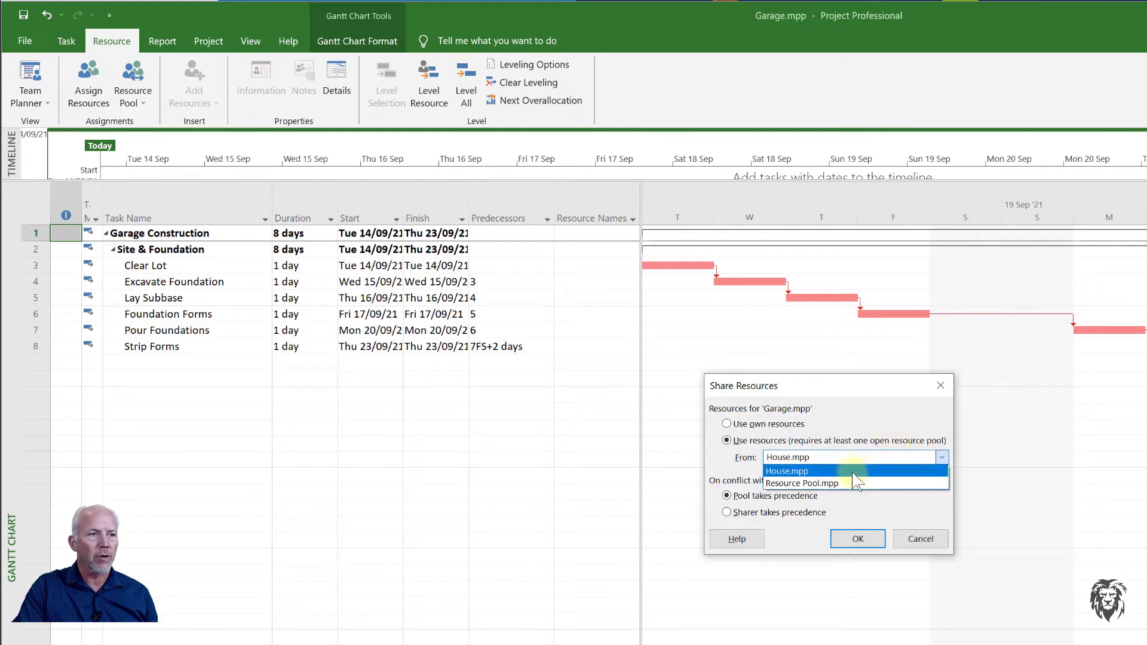
pyautogui.click(801, 482)
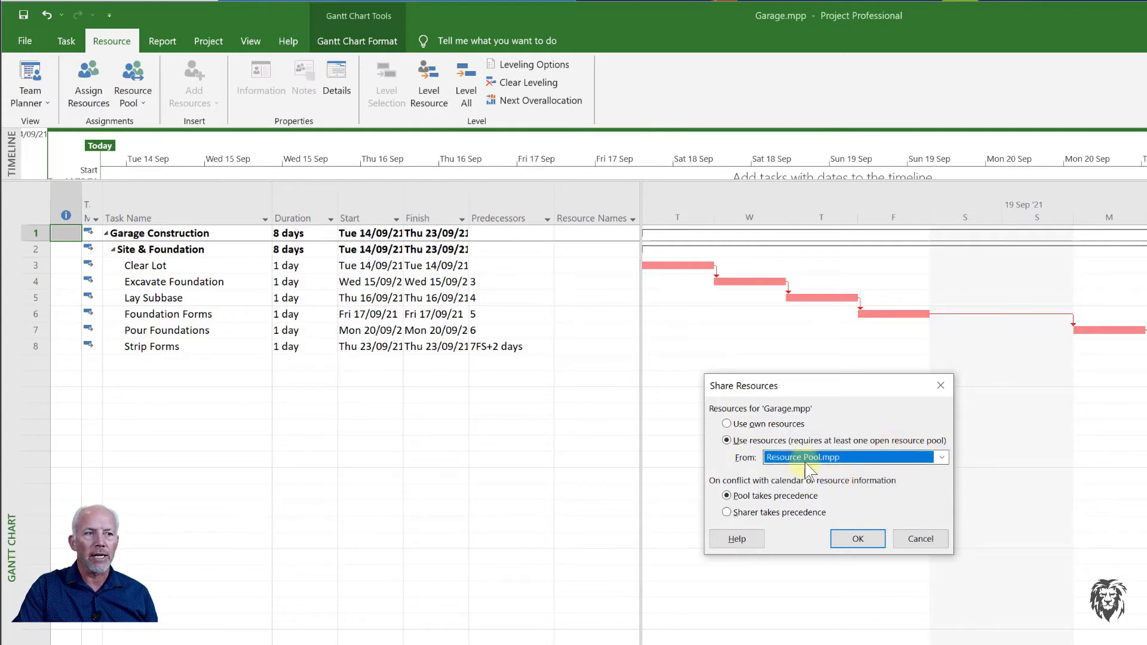
pyautogui.moveTo(865, 485)
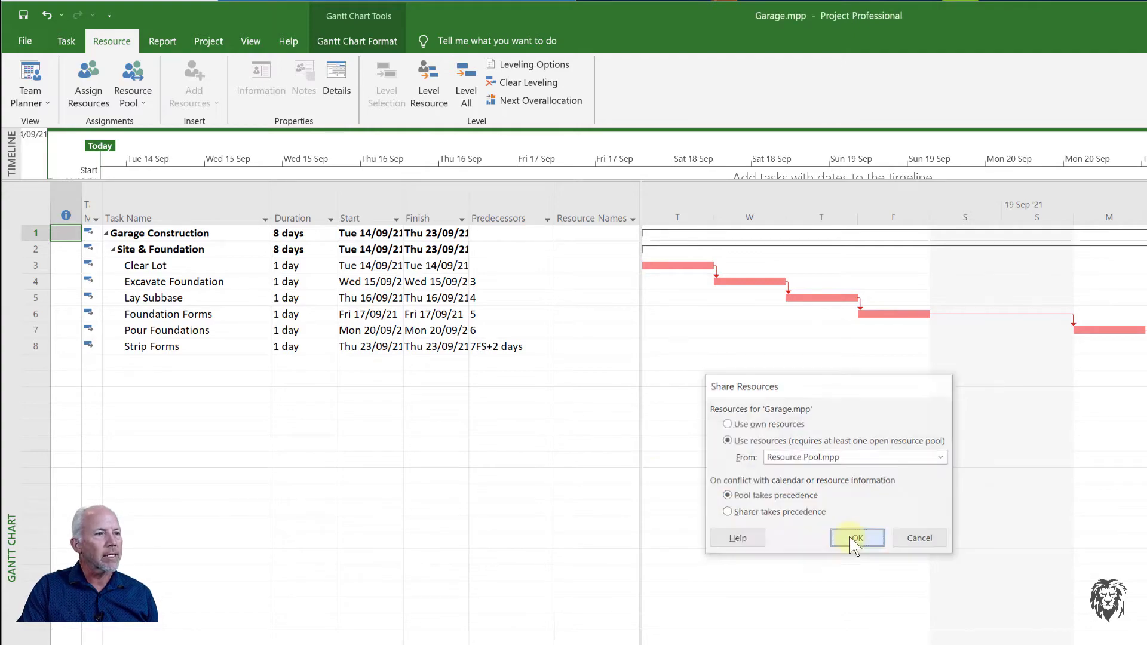
# - Confirm sharing so Garage lists the five pooled resources, then return to its task schedule
pyautogui.click(856, 539)
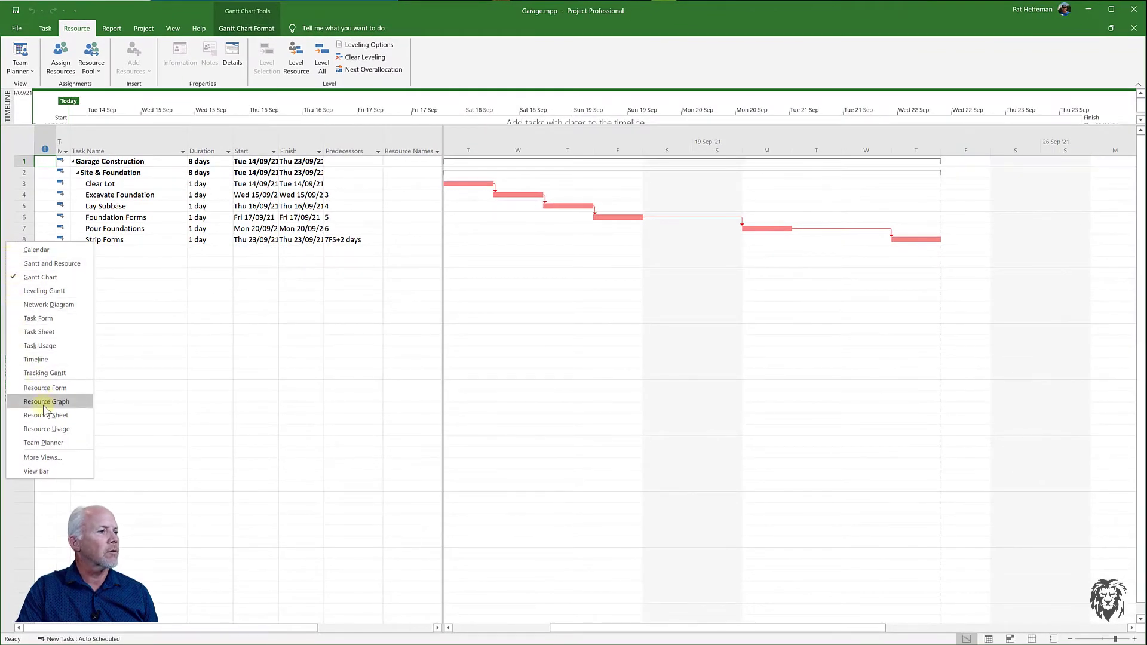
pyautogui.click(46, 414)
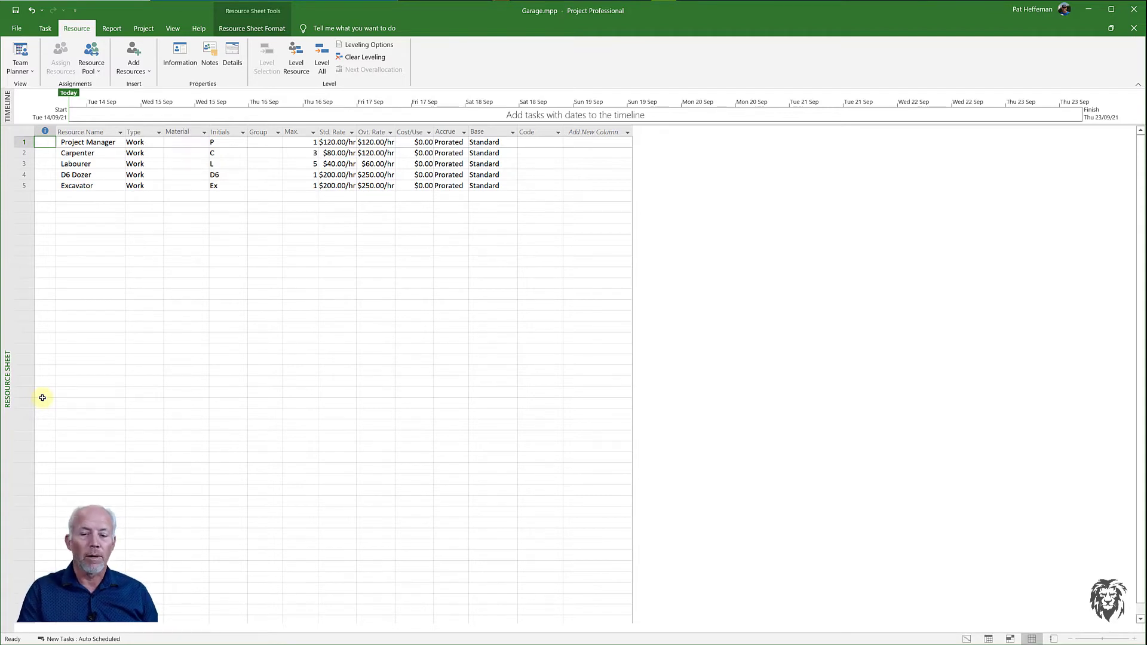
pyautogui.moveTo(37, 409)
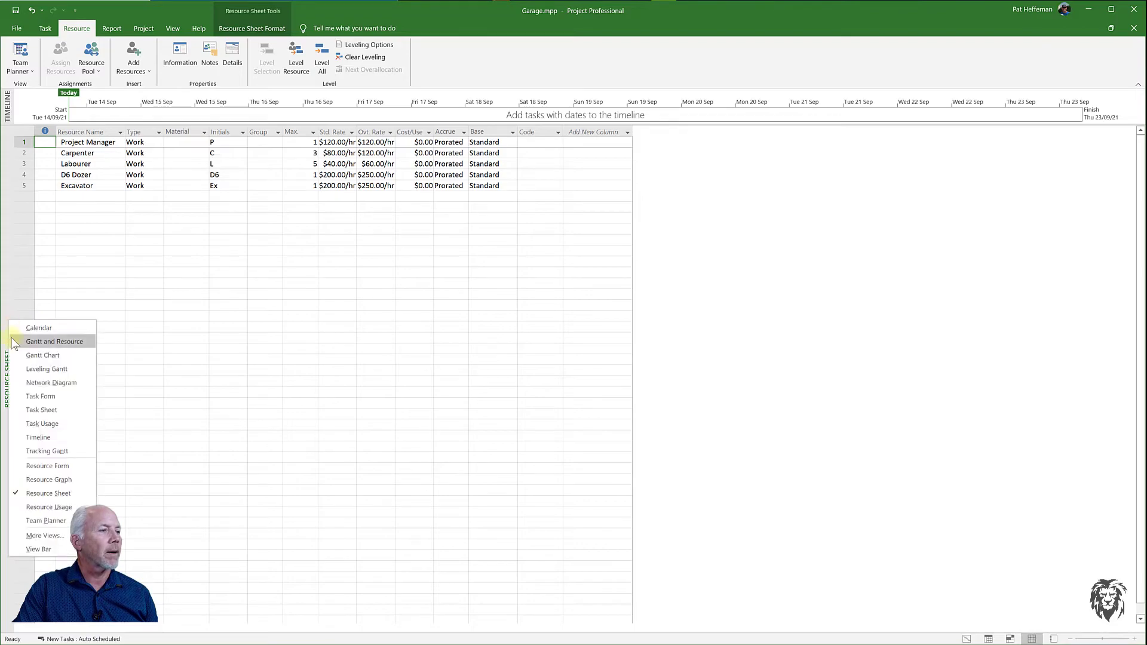
pyautogui.click(43, 355)
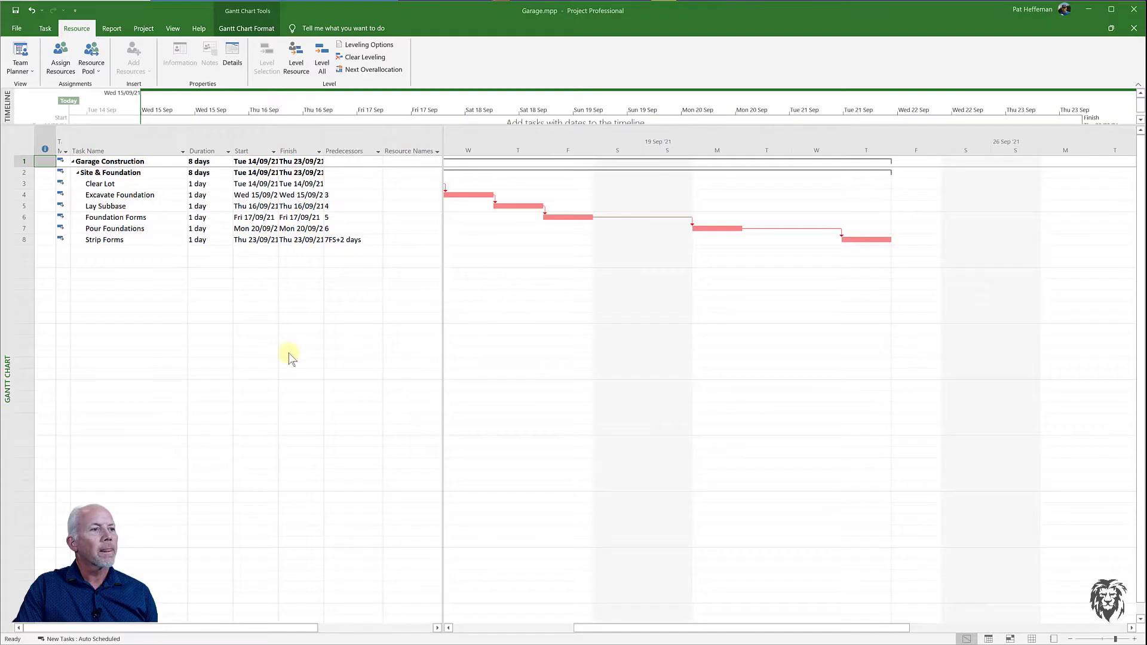
pyautogui.moveTo(281, 620)
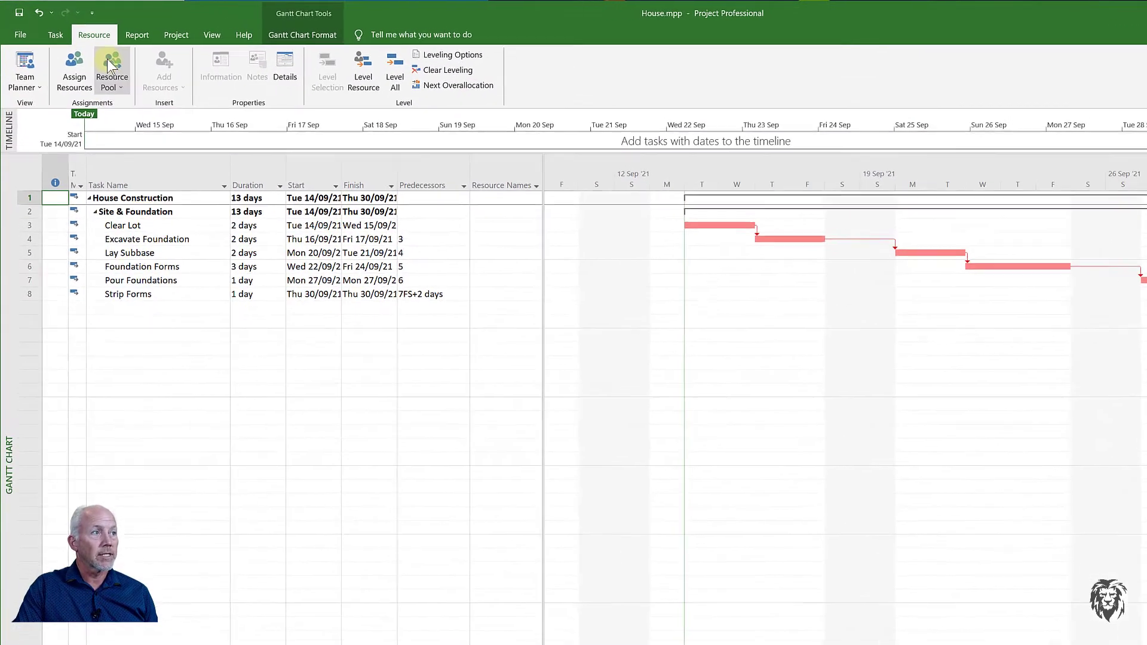
# - Set House.mpp to use resources from Resource Pool.mpp and confirm
pyautogui.click(109, 66)
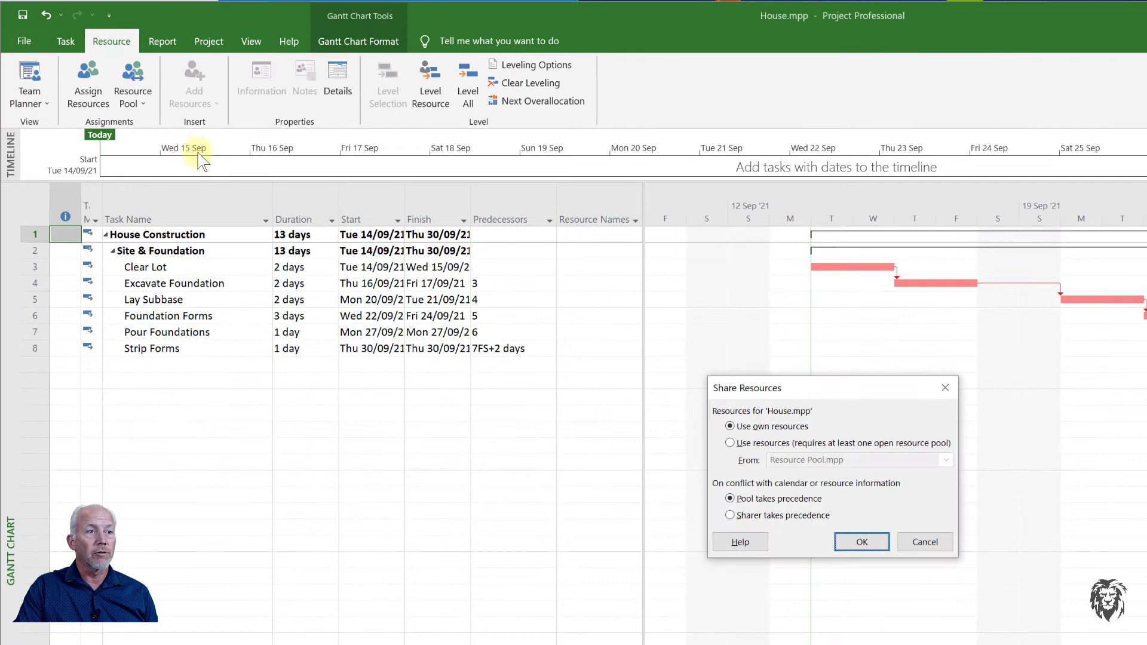
pyautogui.click(729, 442)
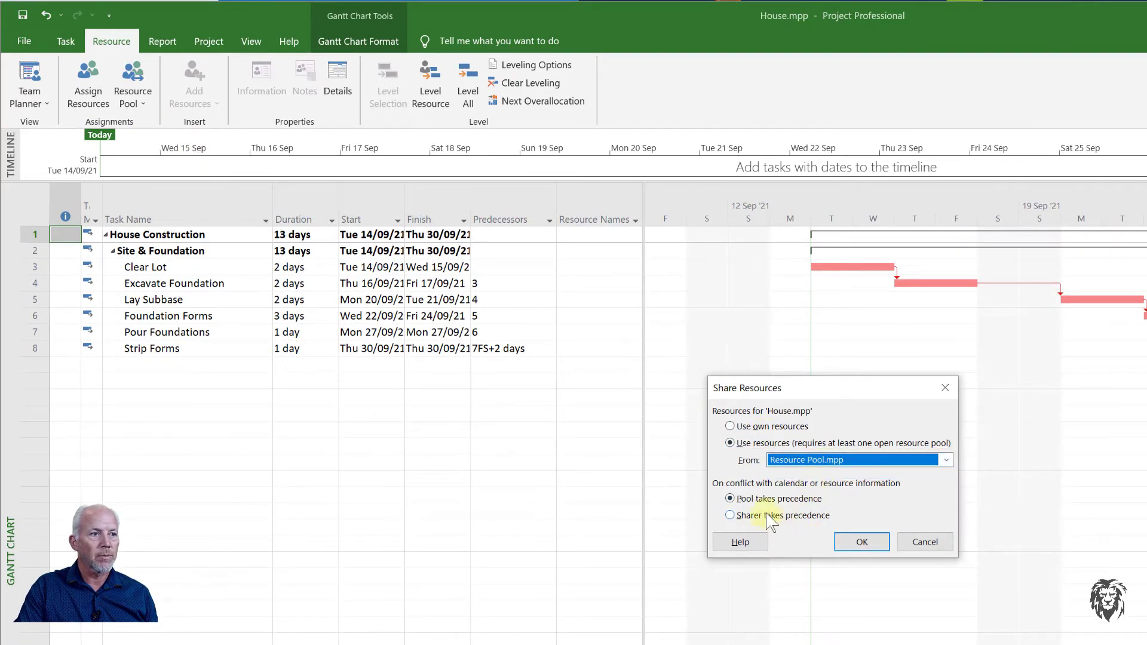
pyautogui.click(861, 542)
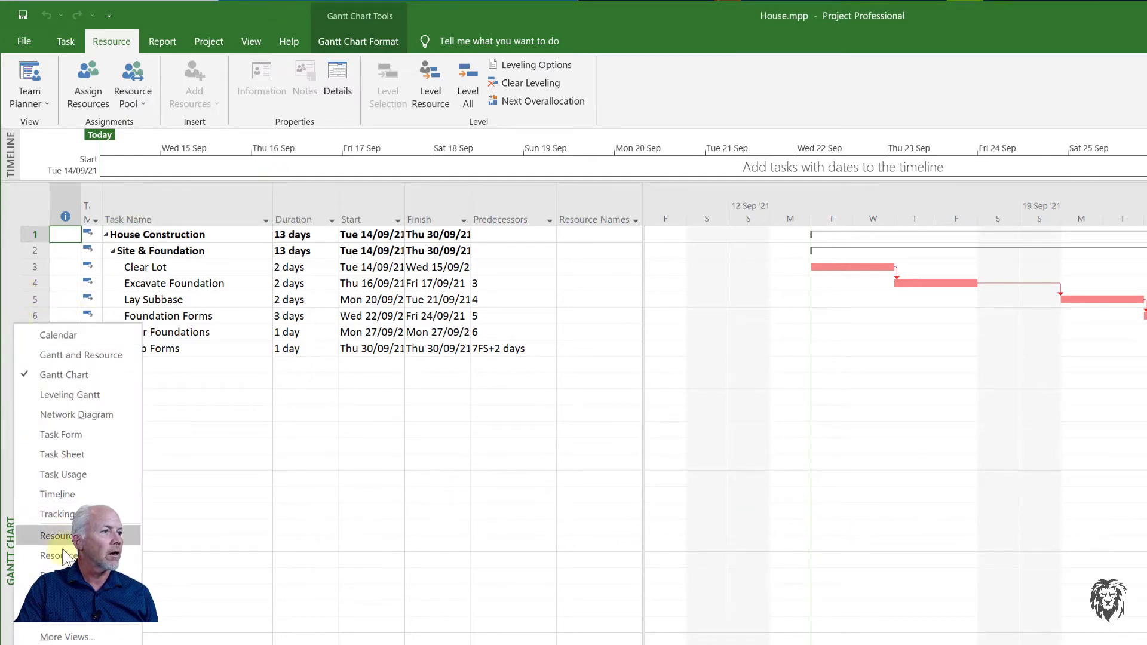
# - Check House's five pooled resources on the resource sheet, then return to its task schedule
pyautogui.click(60, 535)
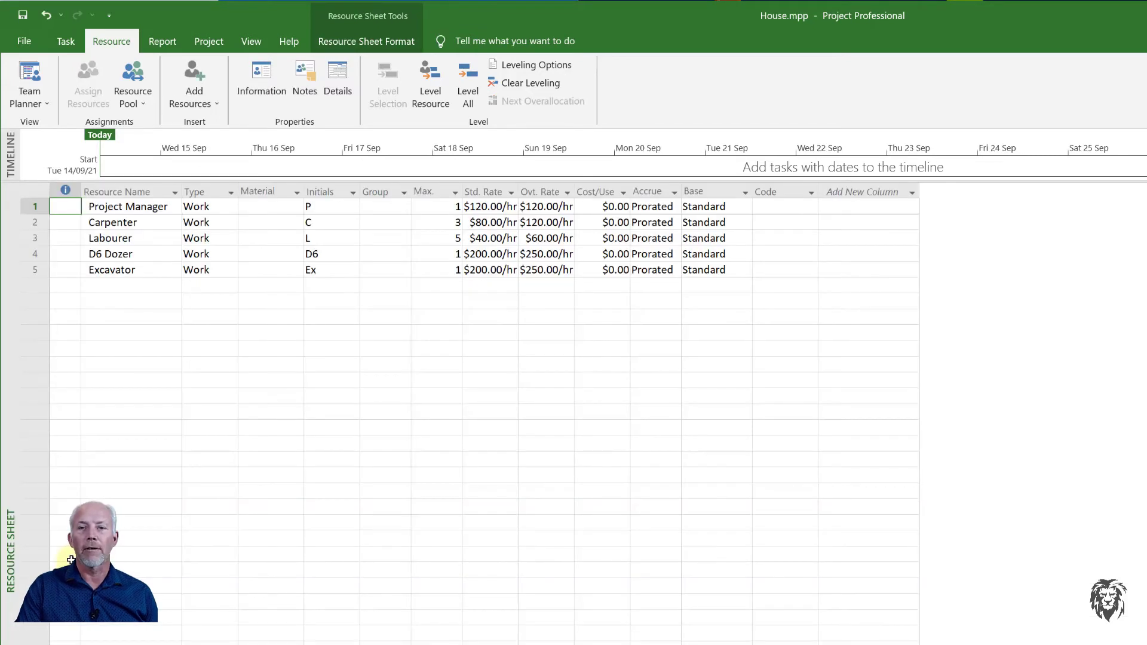
pyautogui.moveTo(61, 488)
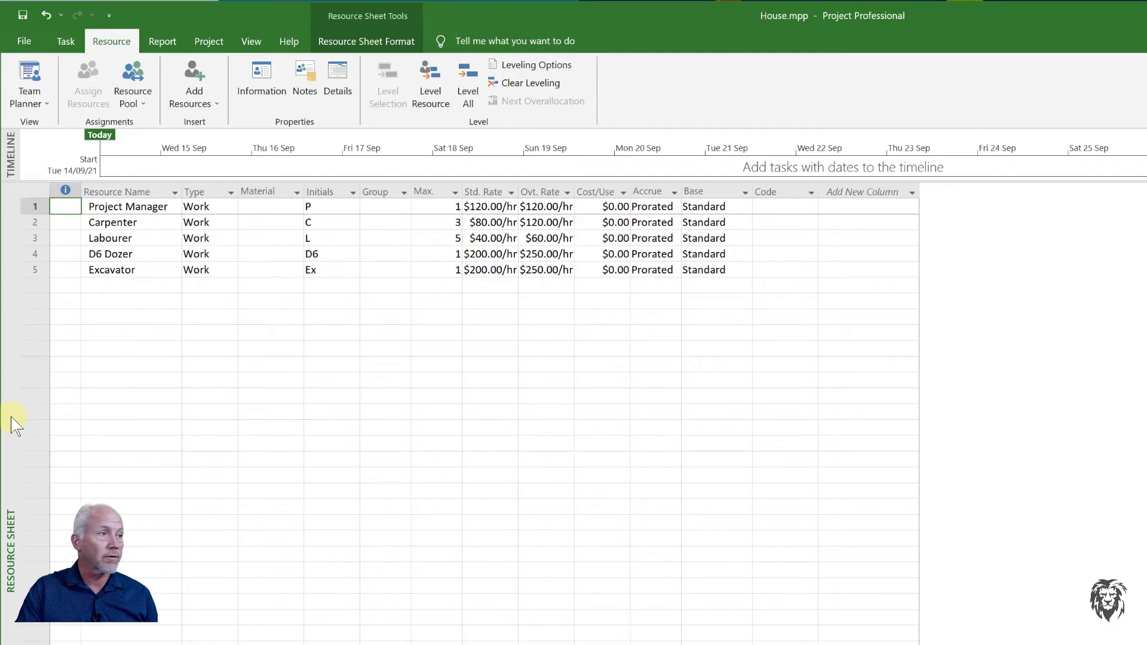
pyautogui.click(10, 423)
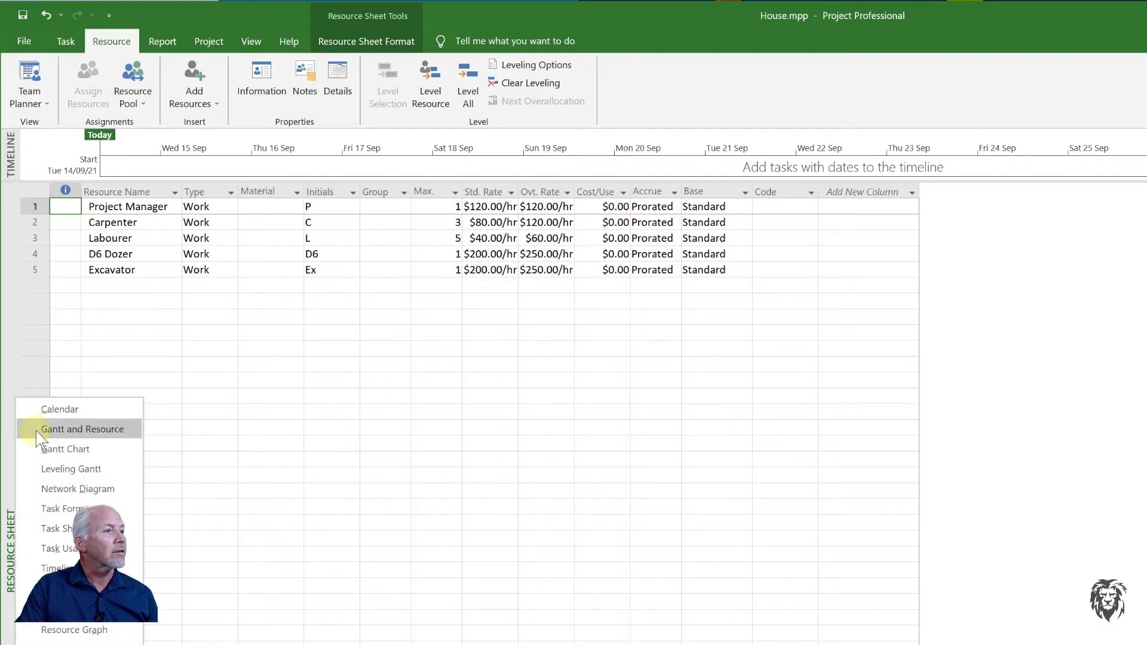
pyautogui.click(64, 448)
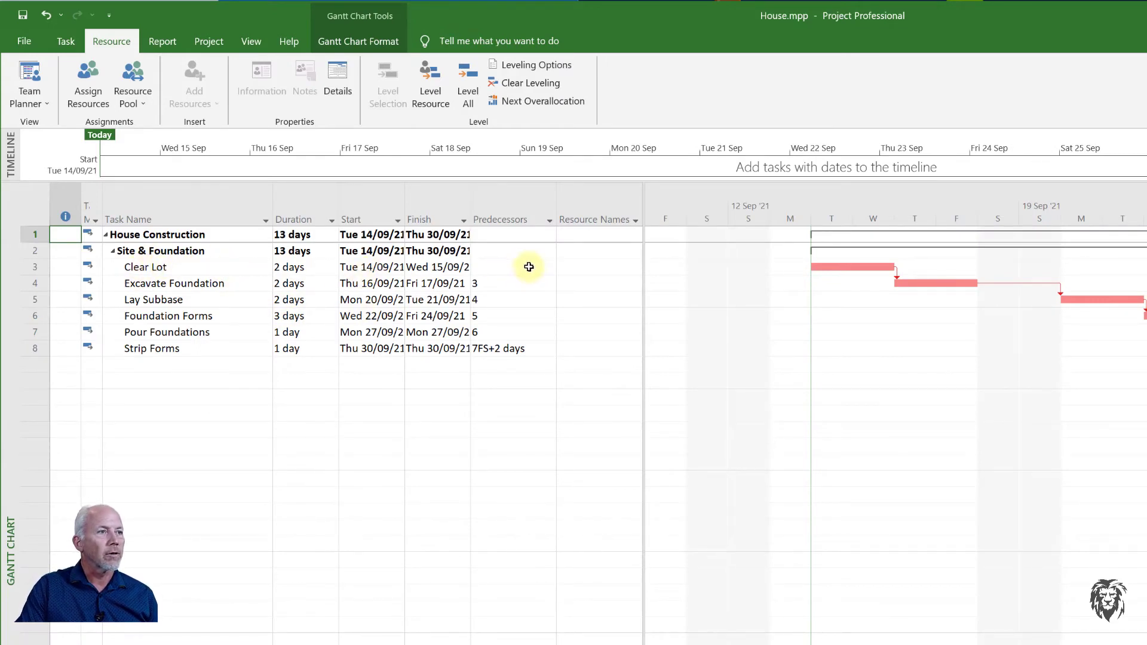
# - Assign D6 Dozer to Clear Lot and Excavator to Excavate Foundation in House.mpp
pyautogui.click(597, 266)
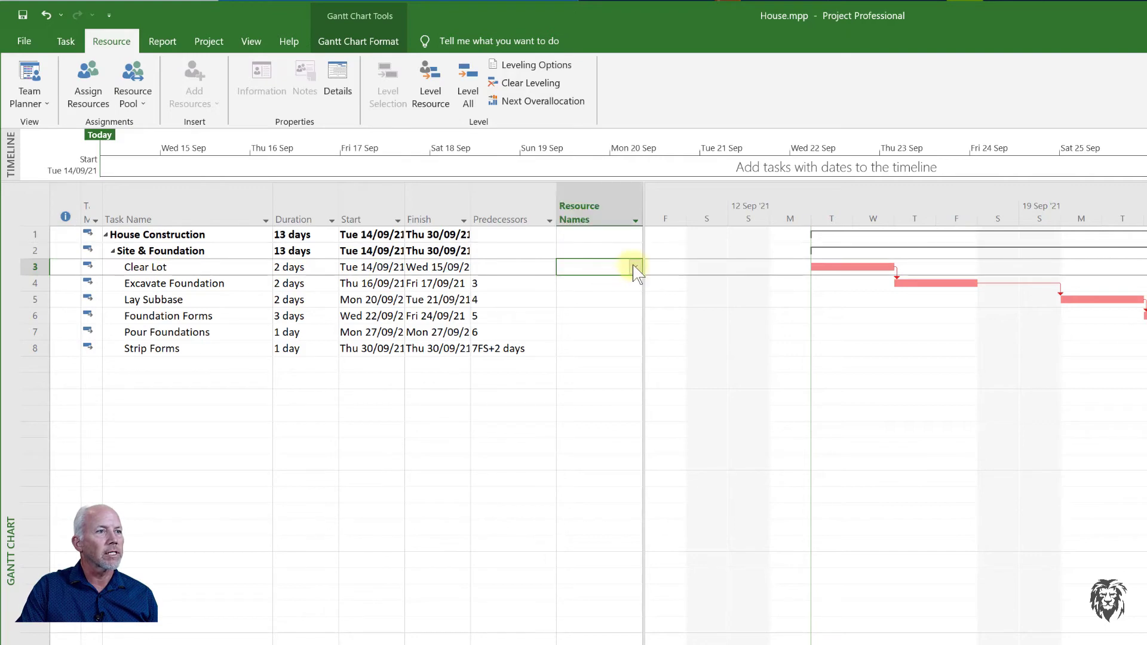
pyautogui.click(633, 266)
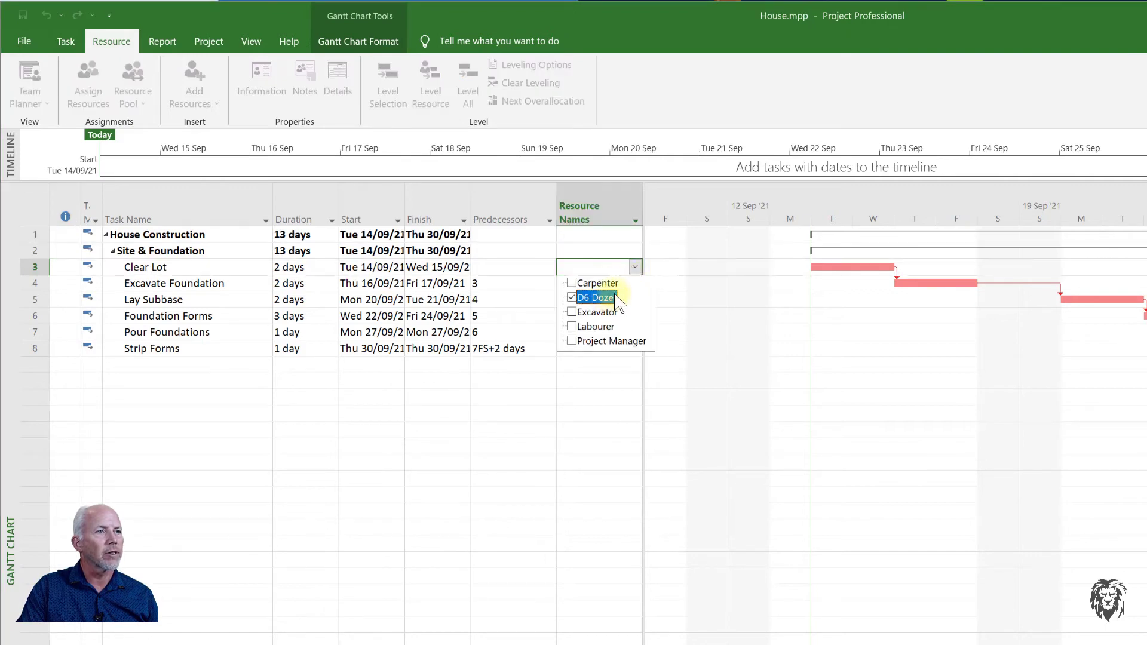
pyautogui.click(596, 297)
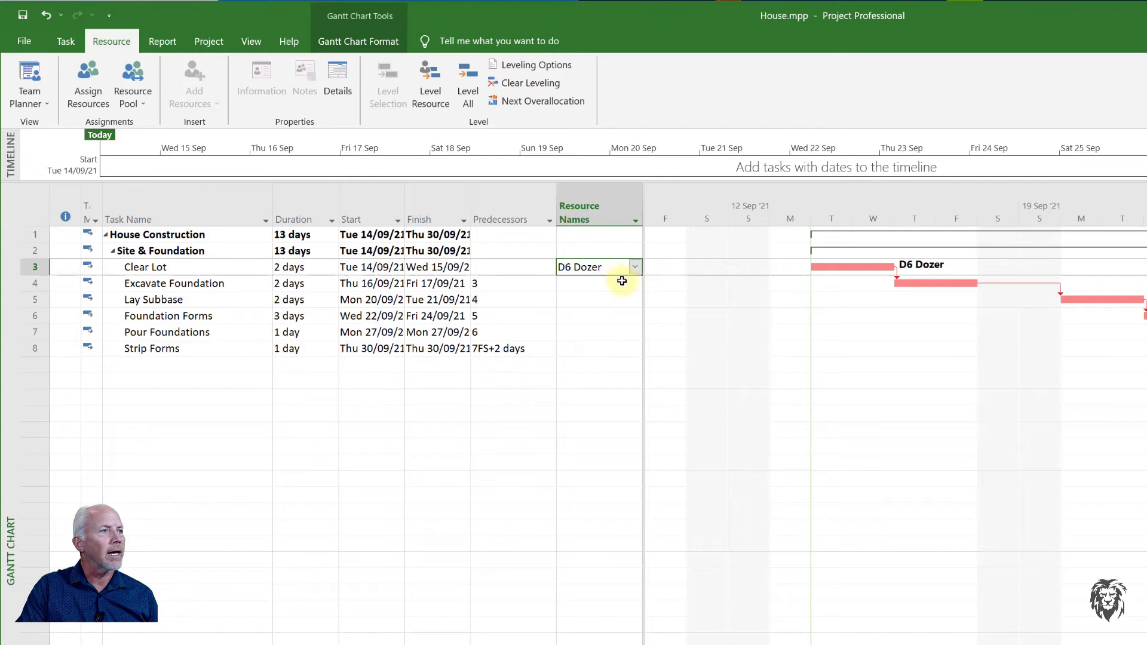
pyautogui.click(633, 283)
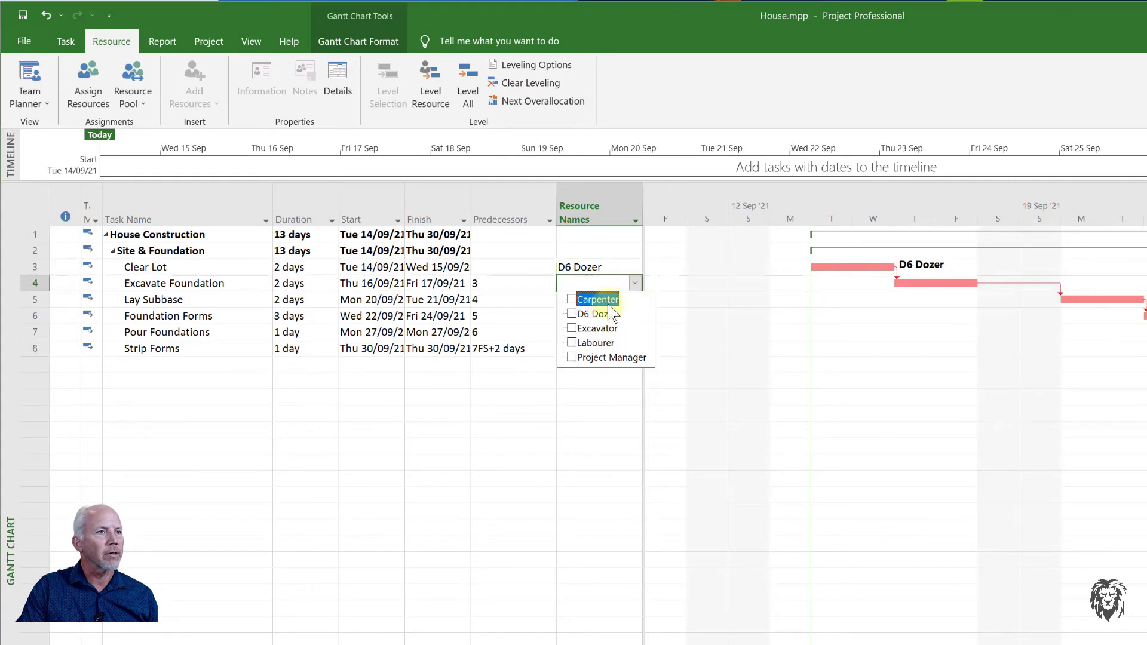
pyautogui.click(571, 328)
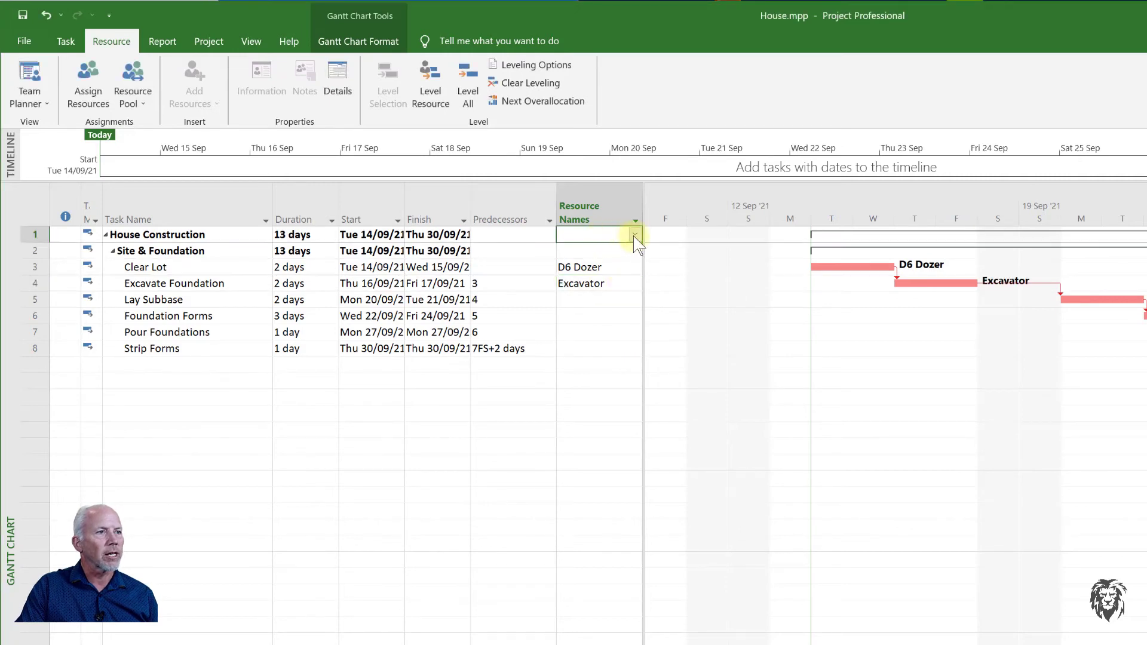
# - Assign Project Manager to the House Construction summary task
pyautogui.click(633, 234)
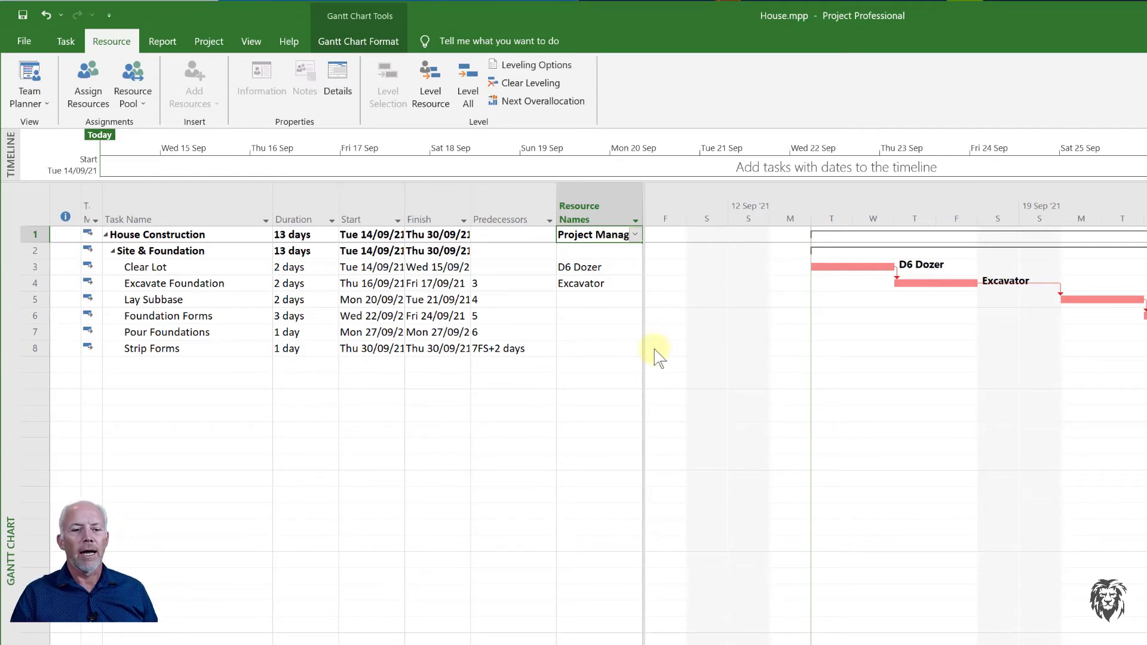
pyautogui.click(599, 437)
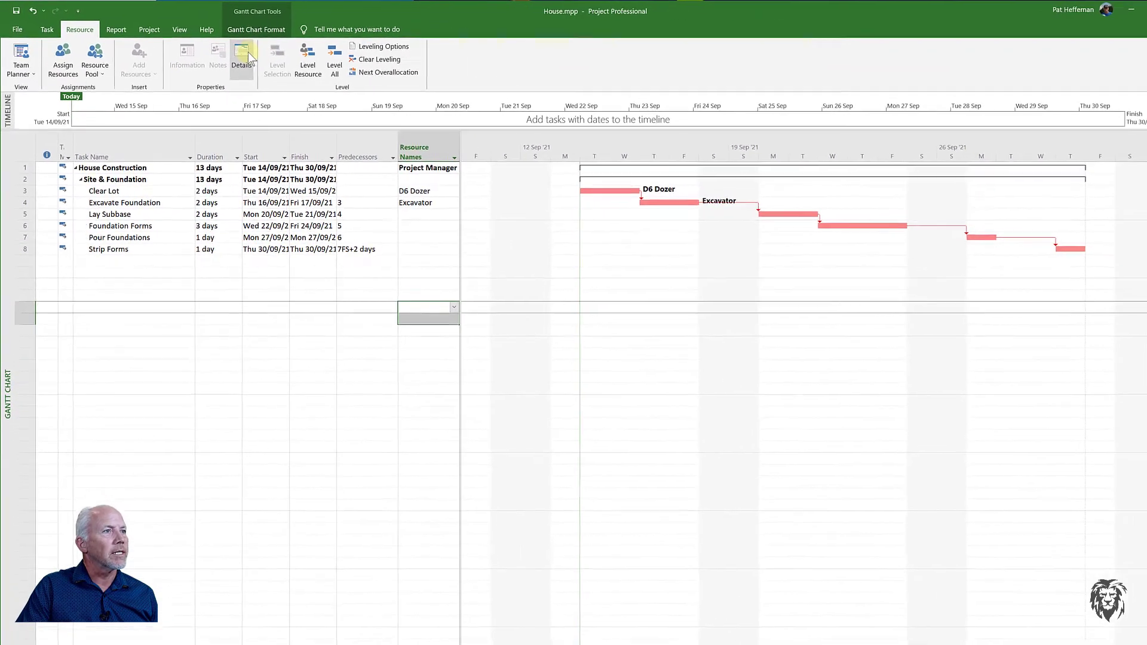
# - Split the House view with the resource graph for all tasks, charting Project Manager at 1 unit per day
pyautogui.click(241, 59)
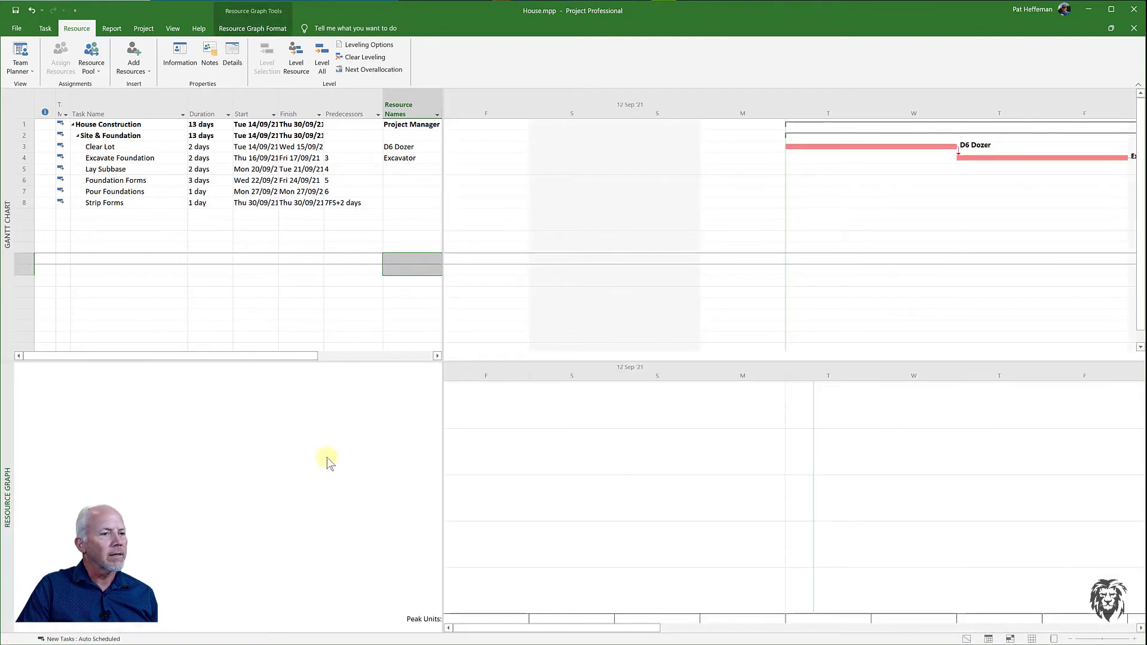
pyautogui.moveTo(252, 537)
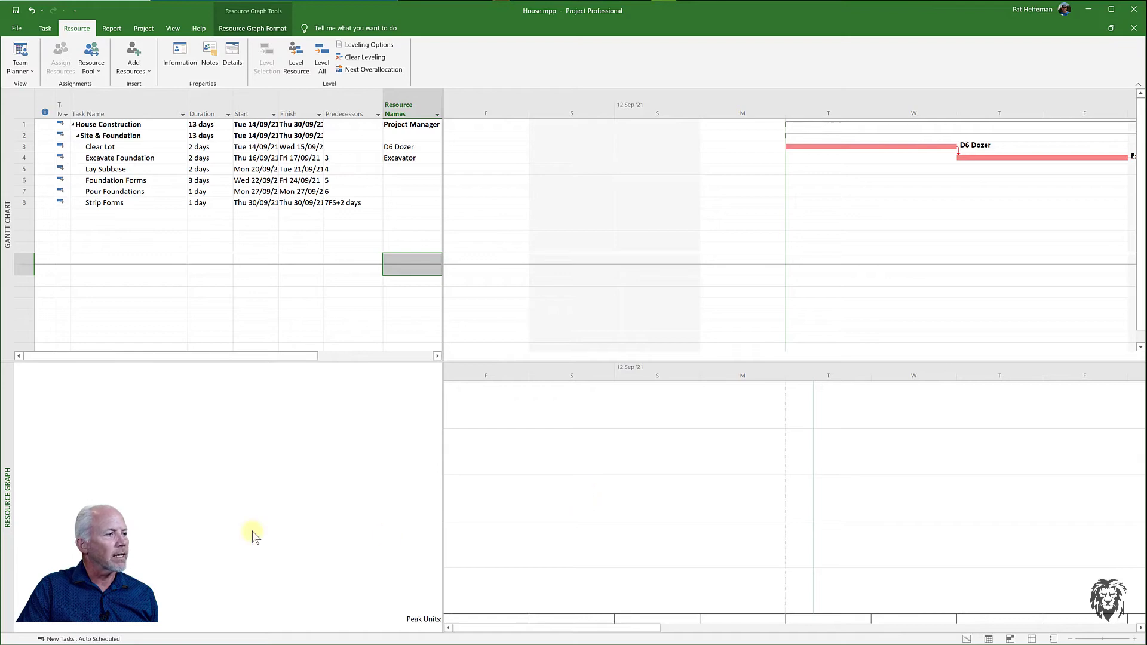
pyautogui.click(128, 124)
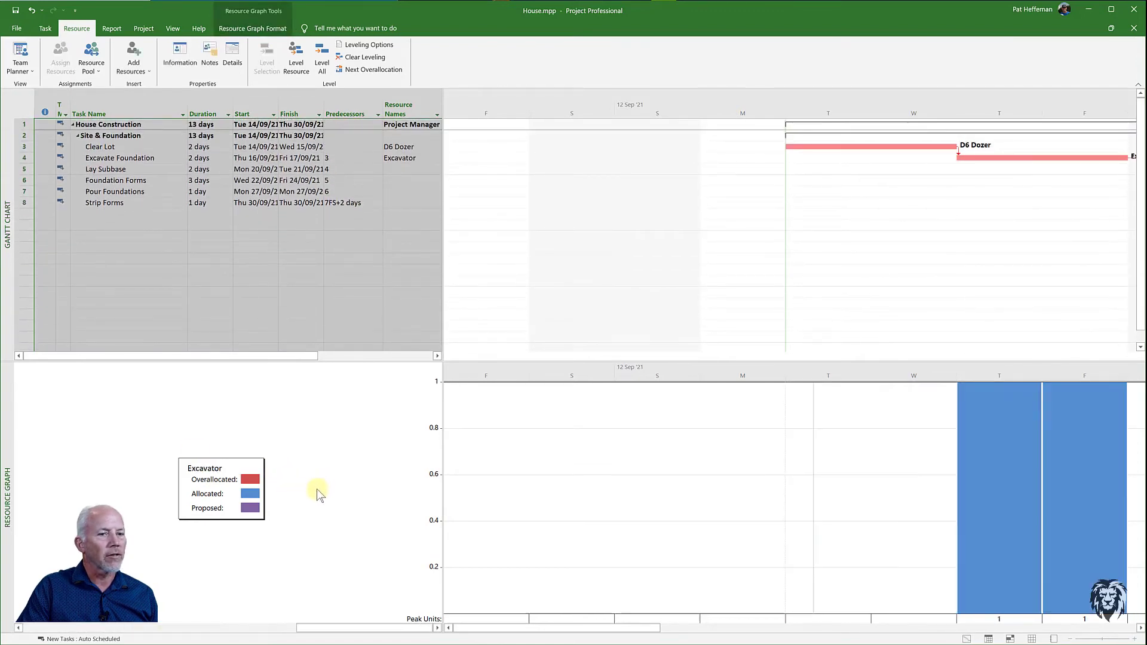
pyautogui.moveTo(317, 514)
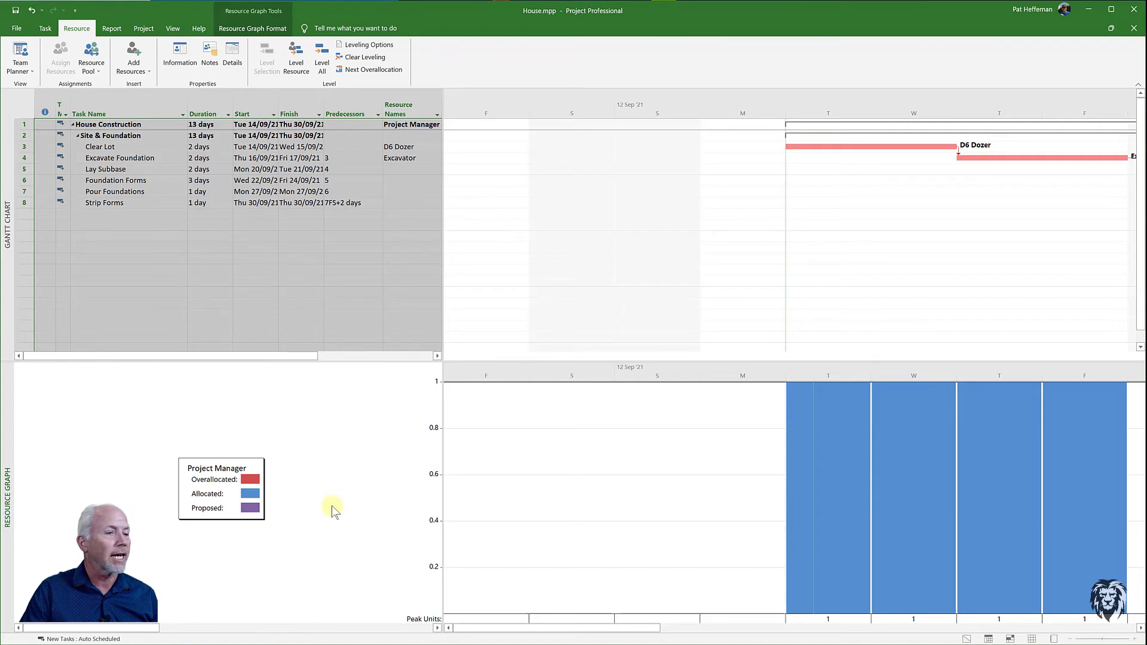
pyautogui.click(172, 27)
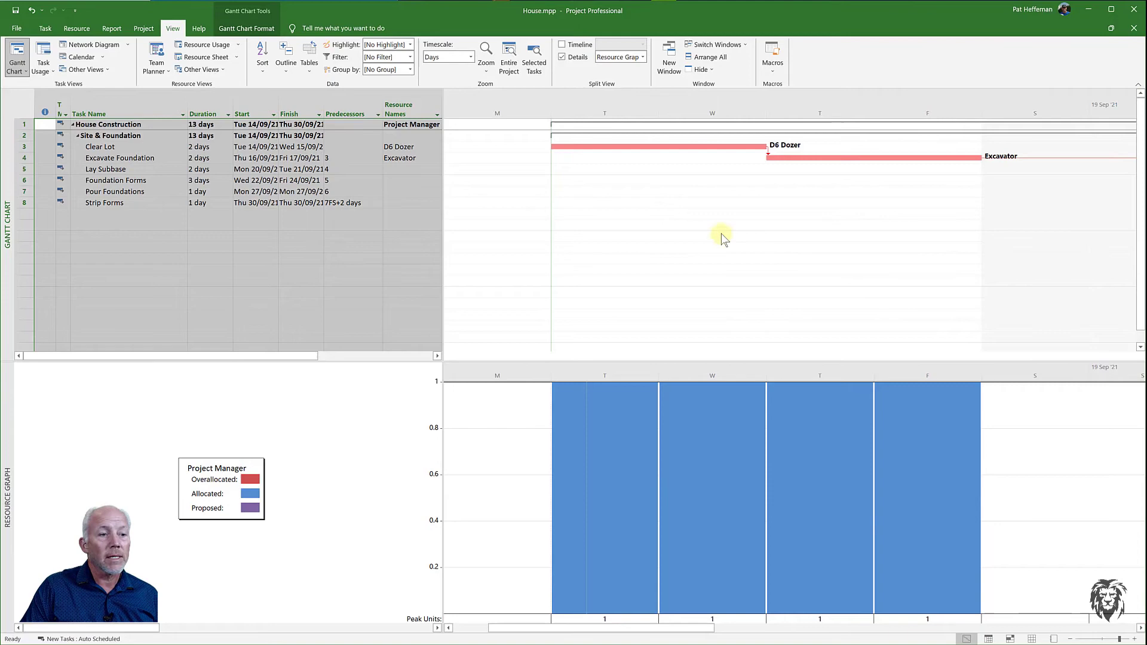
pyautogui.moveTo(691, 288)
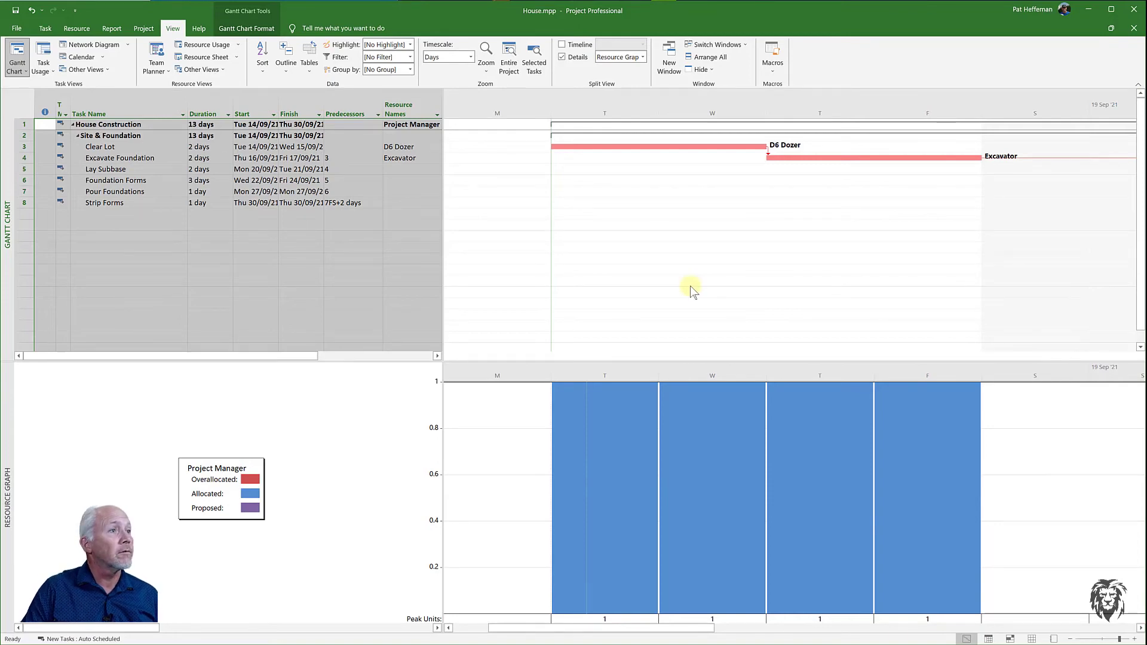
pyautogui.moveTo(692, 287)
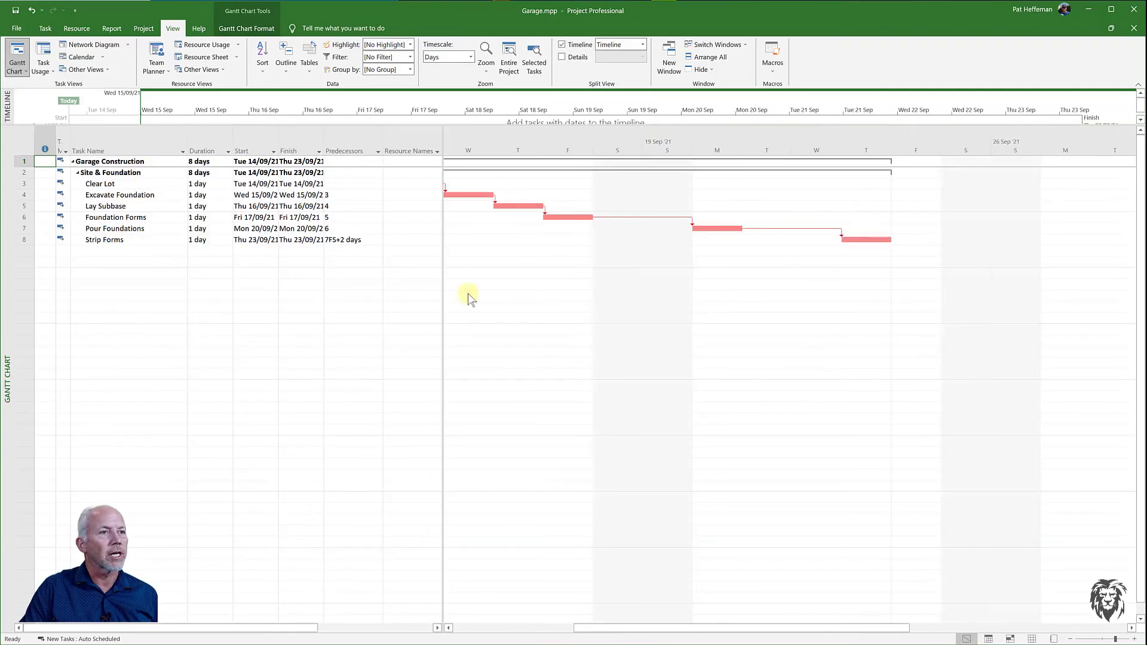
pyautogui.moveTo(344, 194)
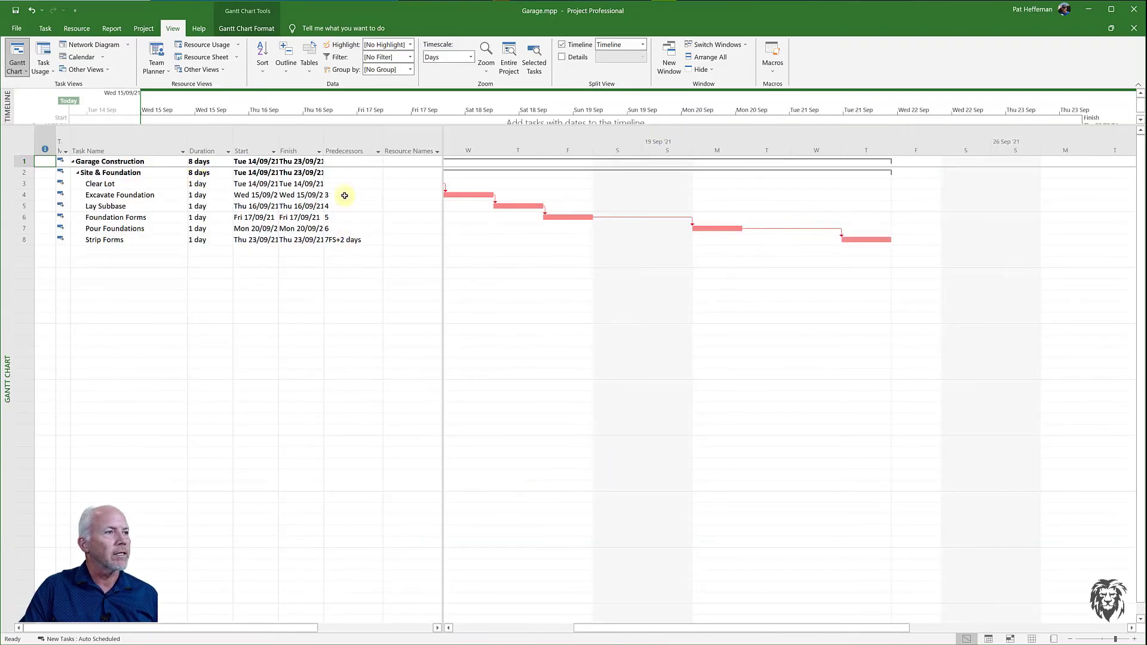
# - In Garage.mpp assign Project Manager to Garage Construction, D6 Dozer to Clear Lot and Excavator to Excavate Foundation
pyautogui.click(410, 161)
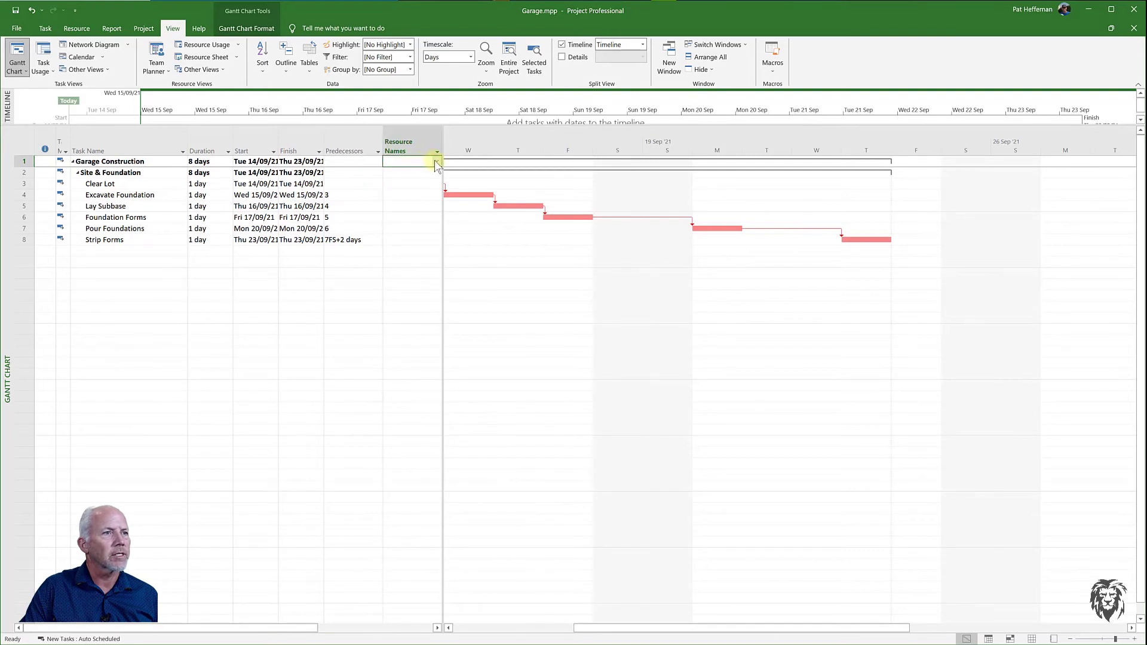
pyautogui.click(437, 161)
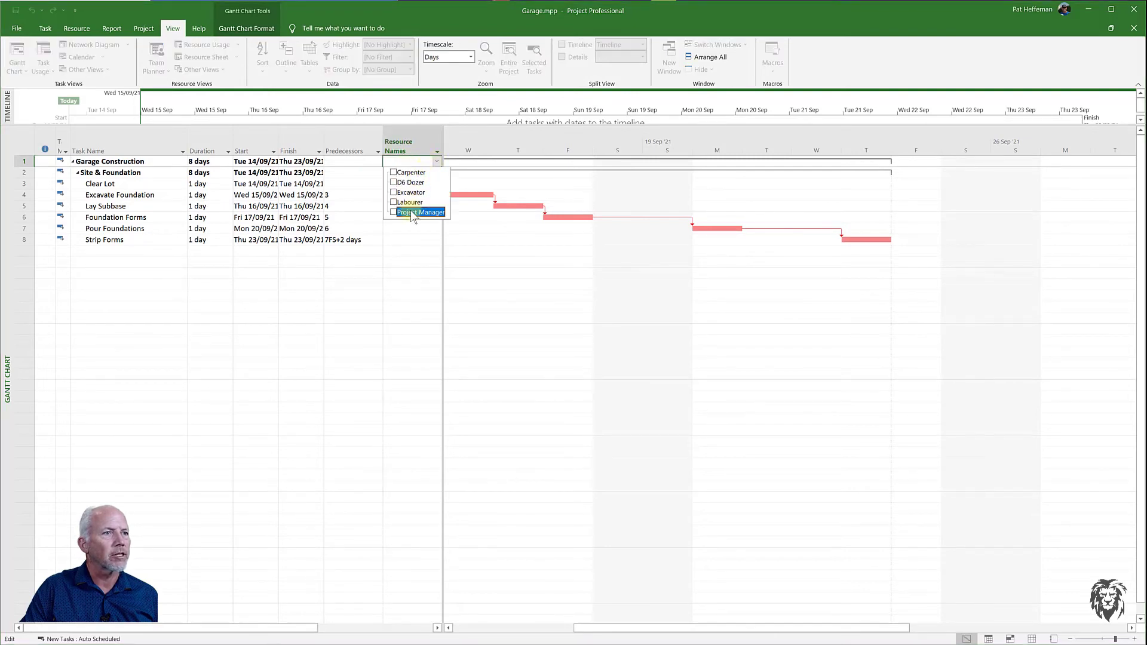
pyautogui.click(406, 213)
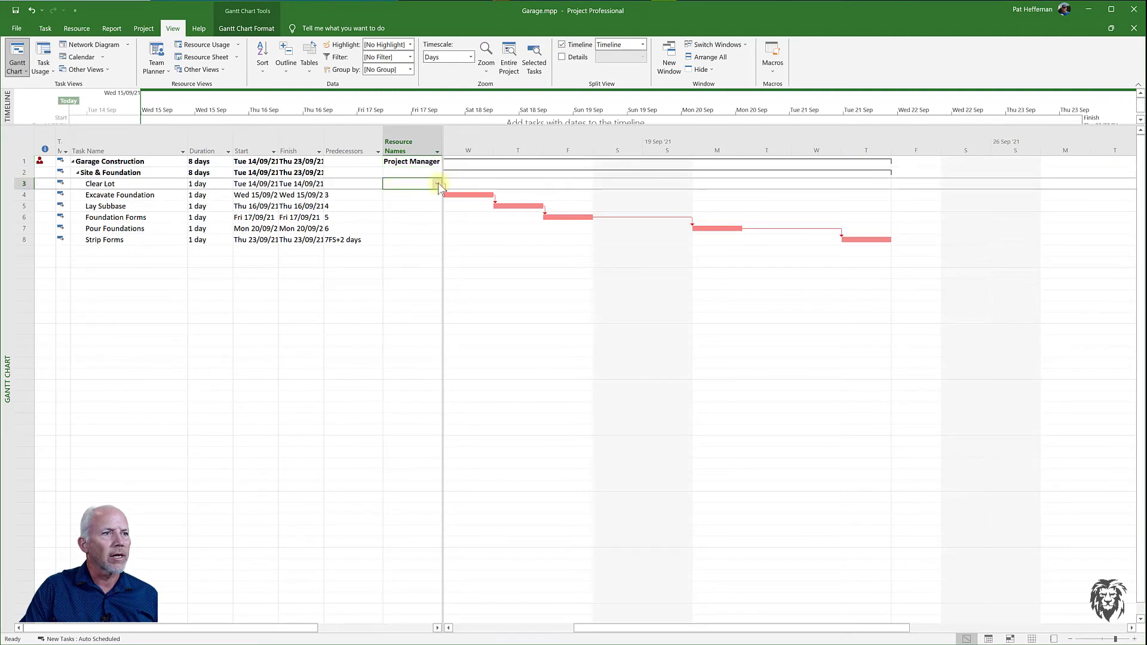
pyautogui.click(437, 184)
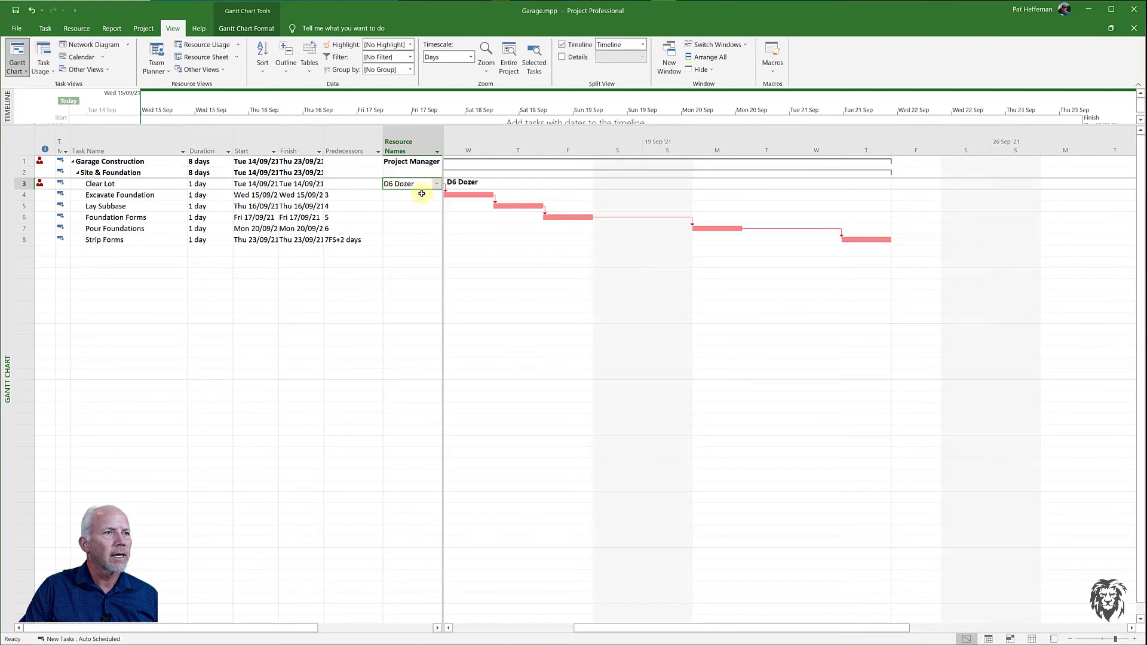
pyautogui.click(436, 195)
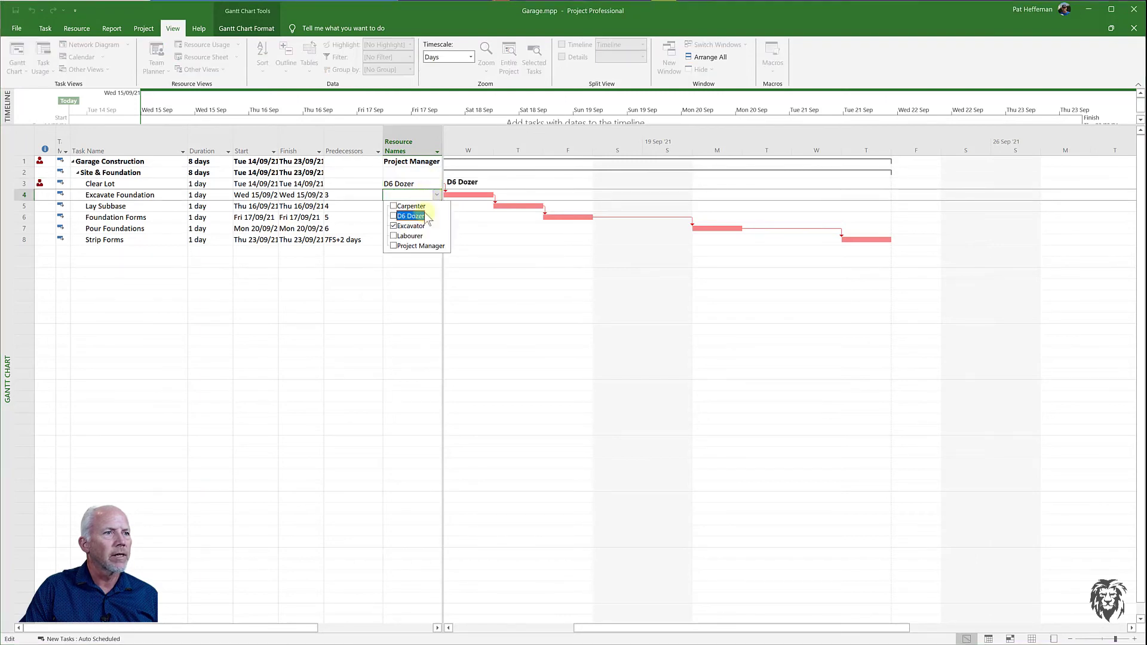
pyautogui.click(393, 226)
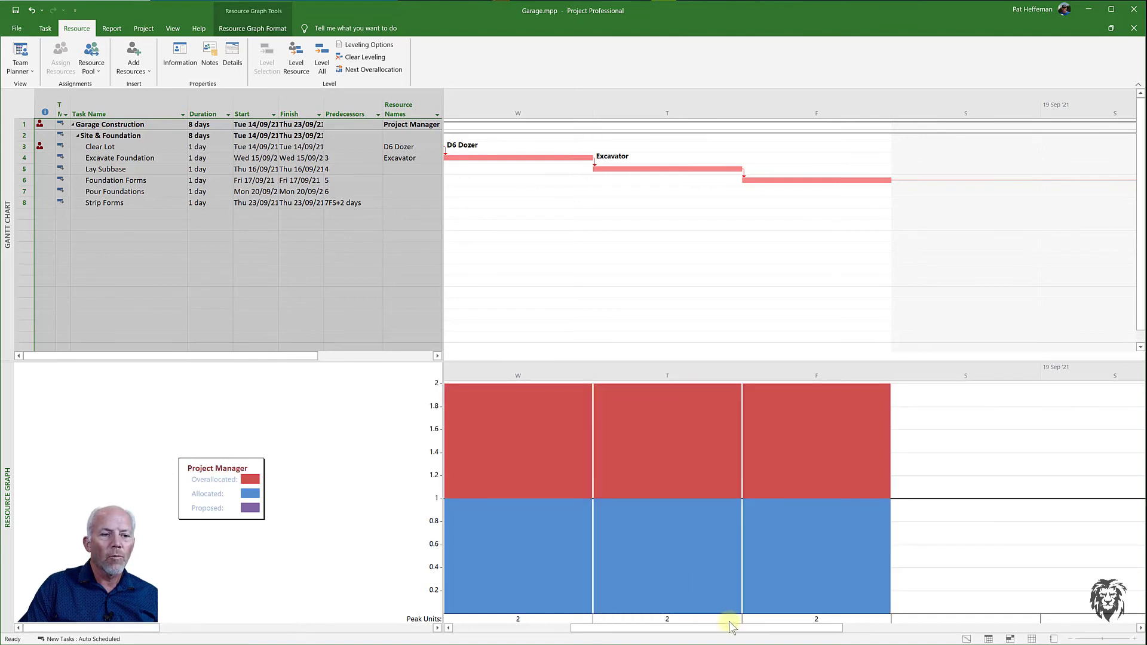
# - Scroll the Garage resource graph to reveal D6 Dozer overallocated at 2 units on its first day
pyautogui.moveTo(730, 627); pyautogui.dragTo(706, 627)
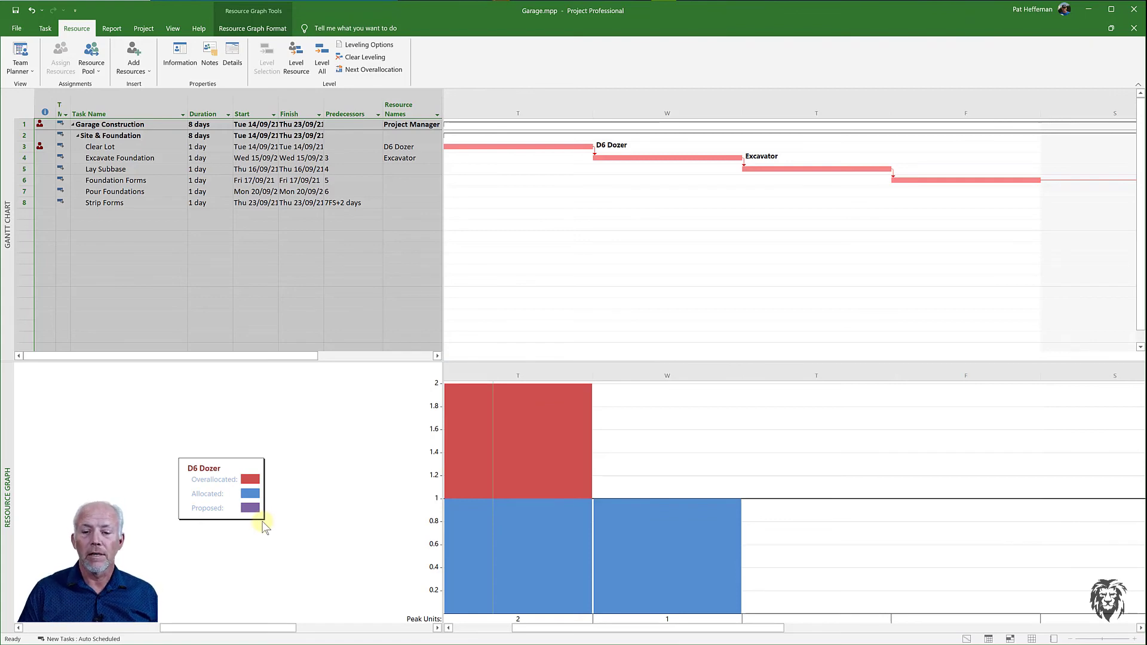
pyautogui.moveTo(326, 575)
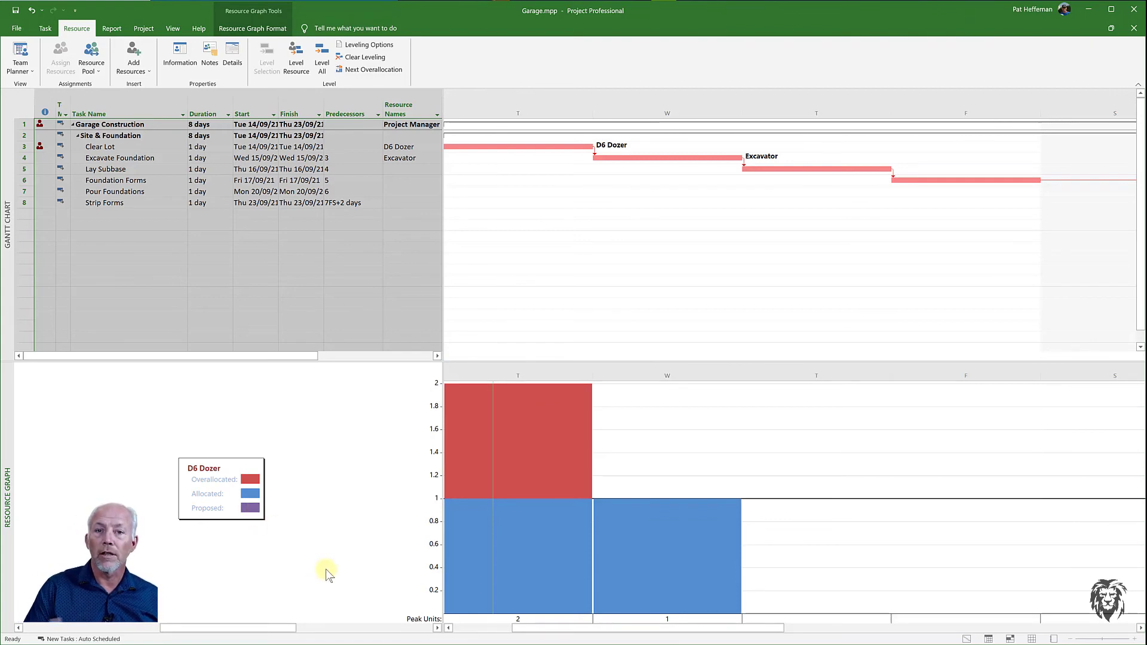
pyautogui.moveTo(335, 552)
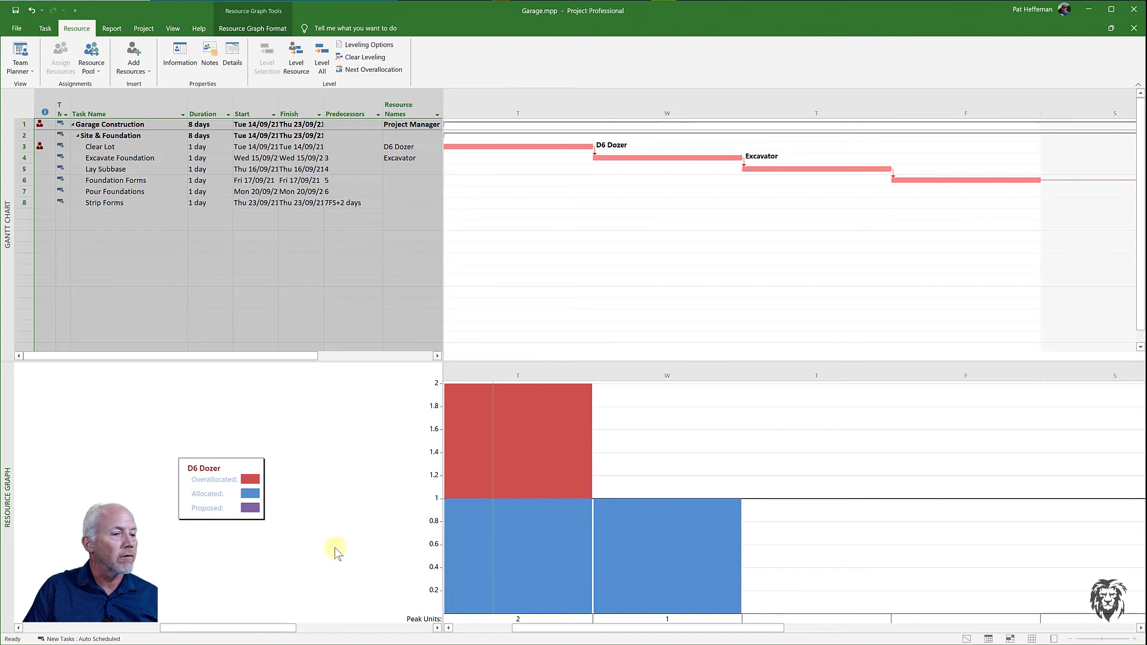
pyautogui.moveTo(300, 565)
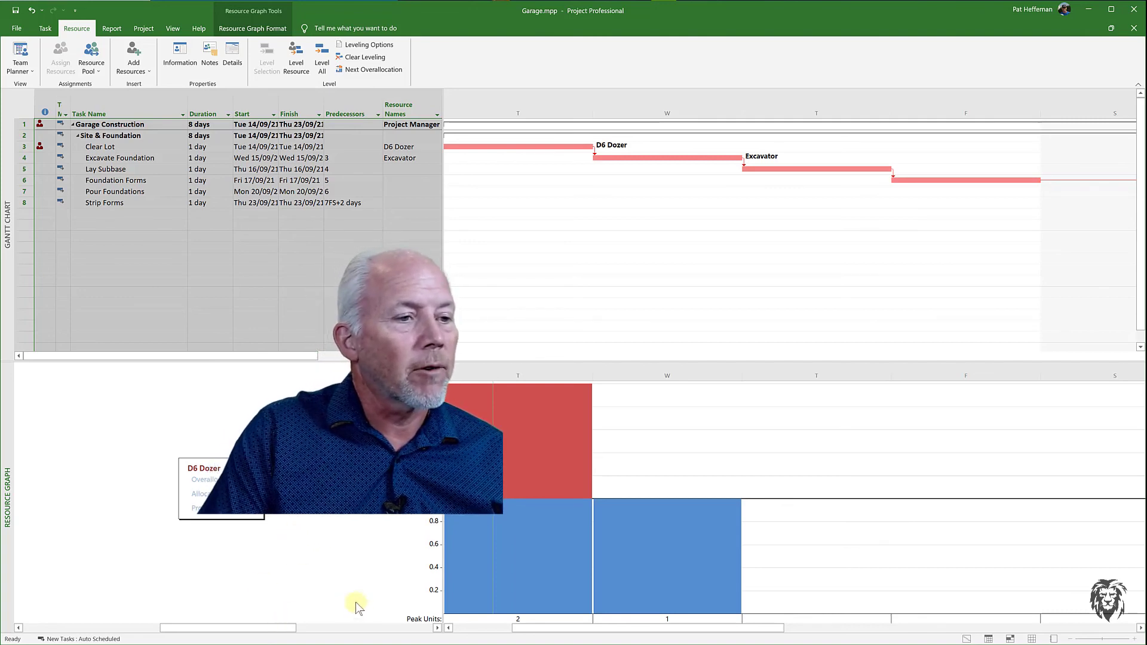
pyautogui.moveTo(358, 580)
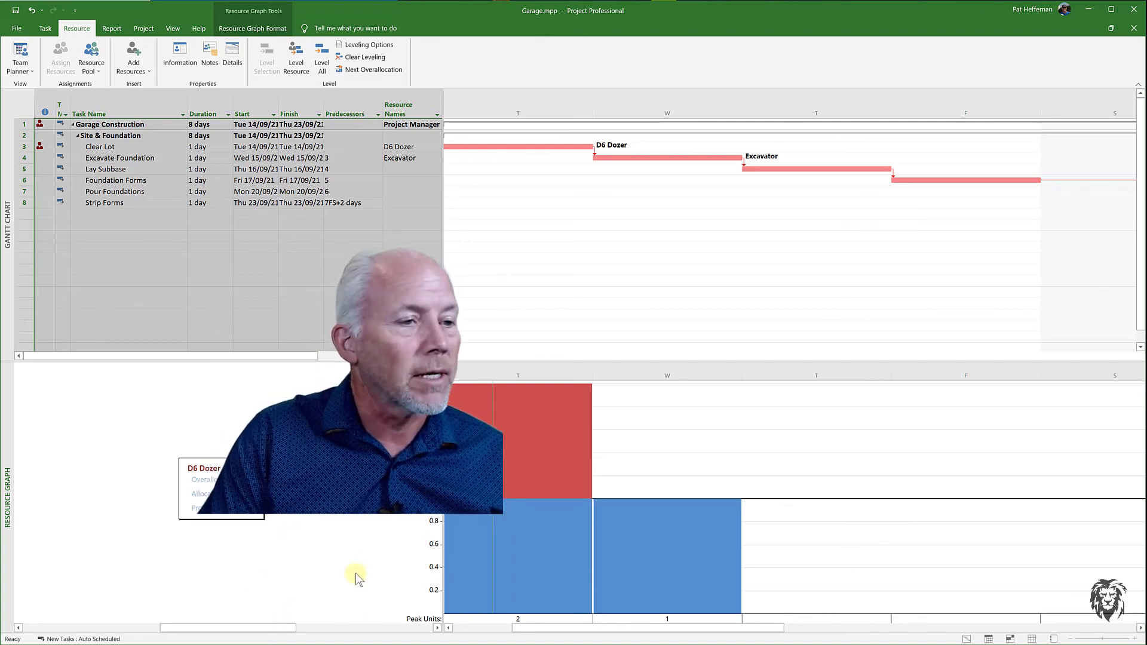